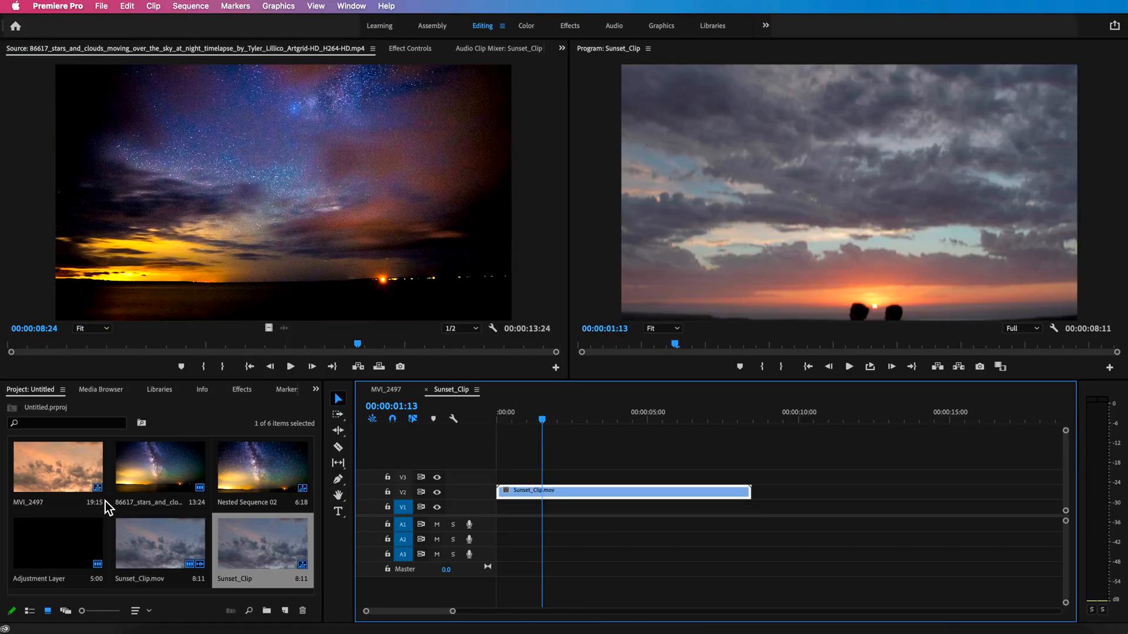
Place the stars_and_clouds timelapse on V1 beneath Sunset_Clip.mov and select the sunset clip.
{"action": "left_click", "coordinate": [159, 468]}
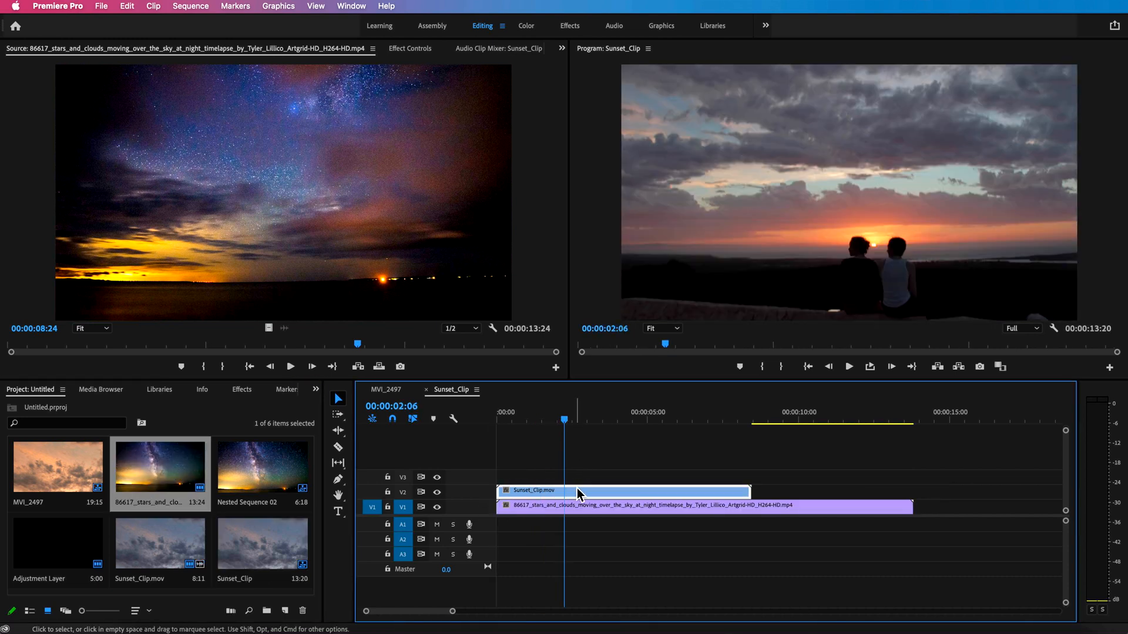
{"action": "left_click", "coordinate": [242, 389]}
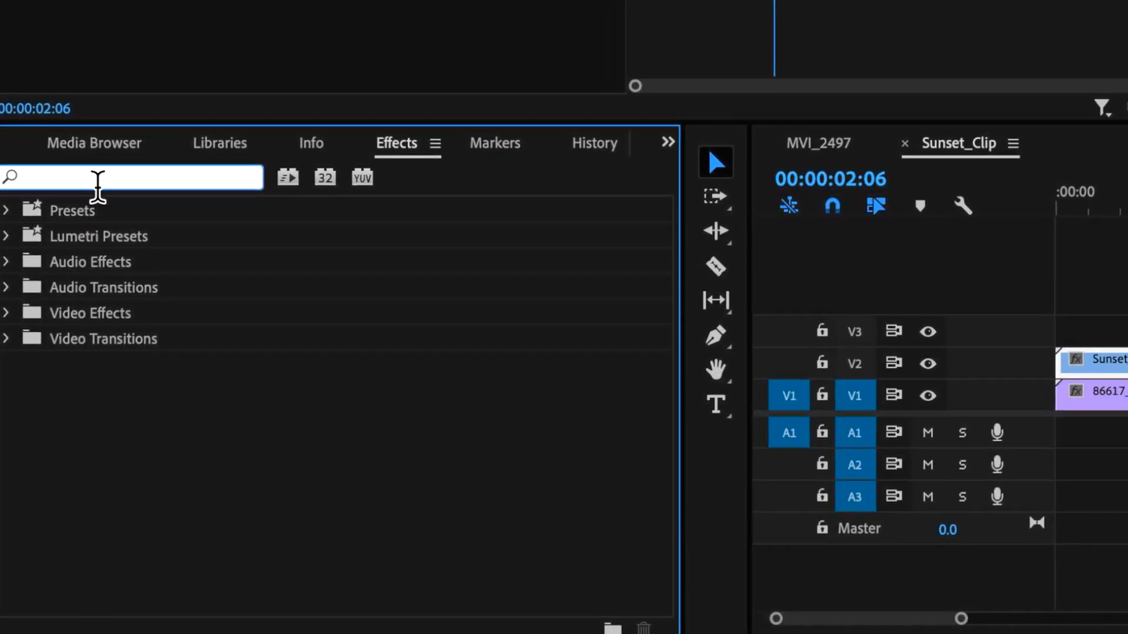
Apply Gradient Wipe to the sunset clip, raise Completion and enable Invert Gradient.
{"action": "type", "text": "grad"}
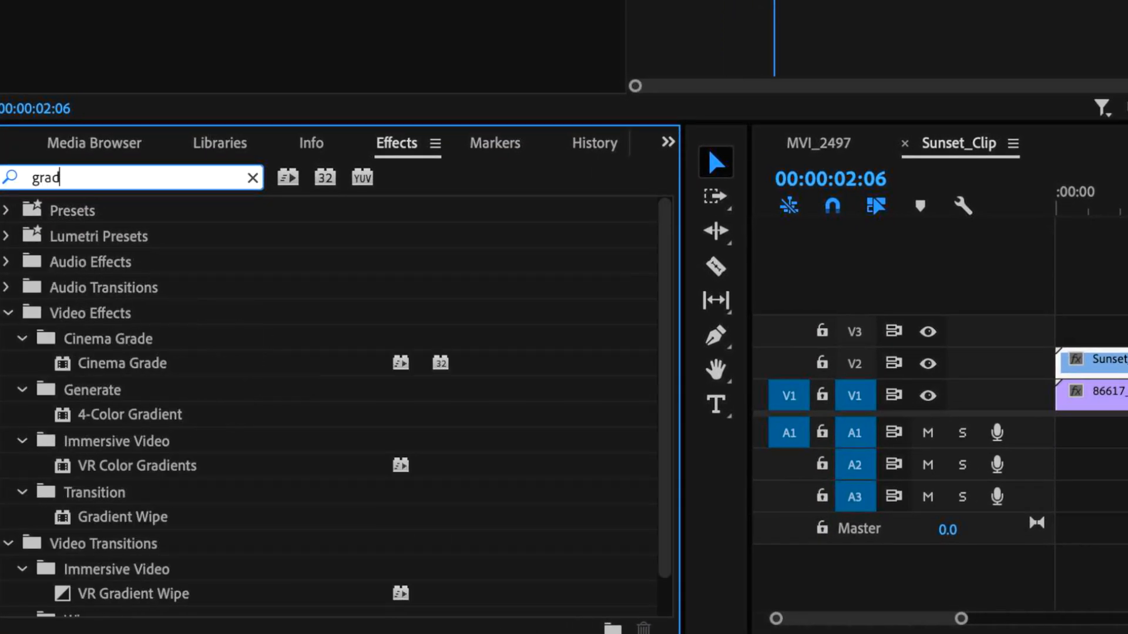
{"action": "type", "text": "ient"}
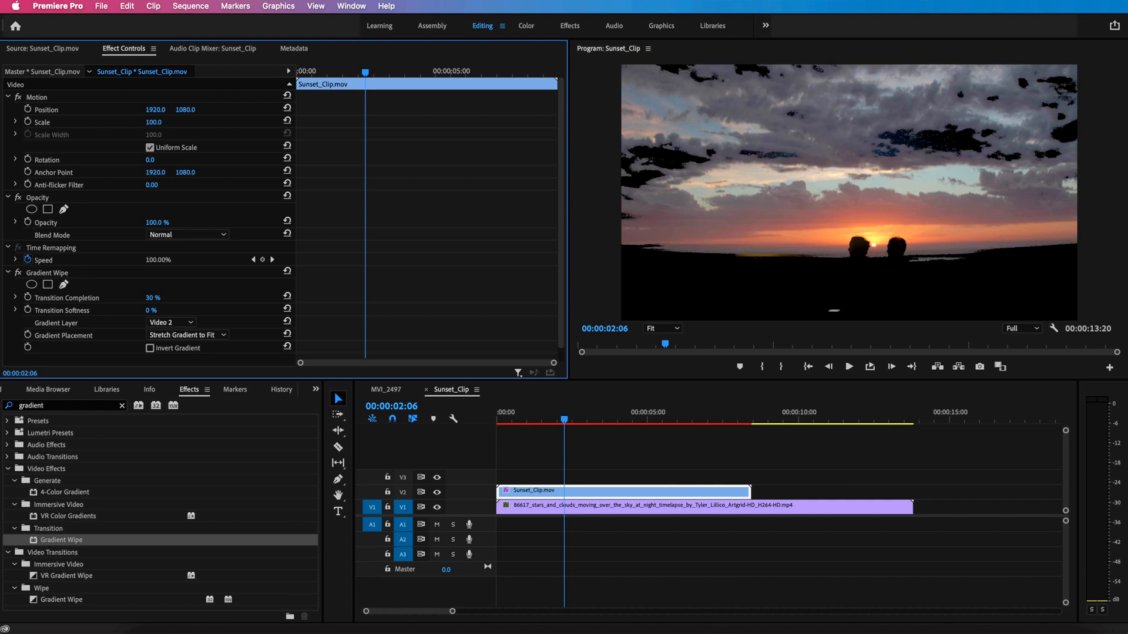
{"action": "left_click", "coordinate": [153, 298]}
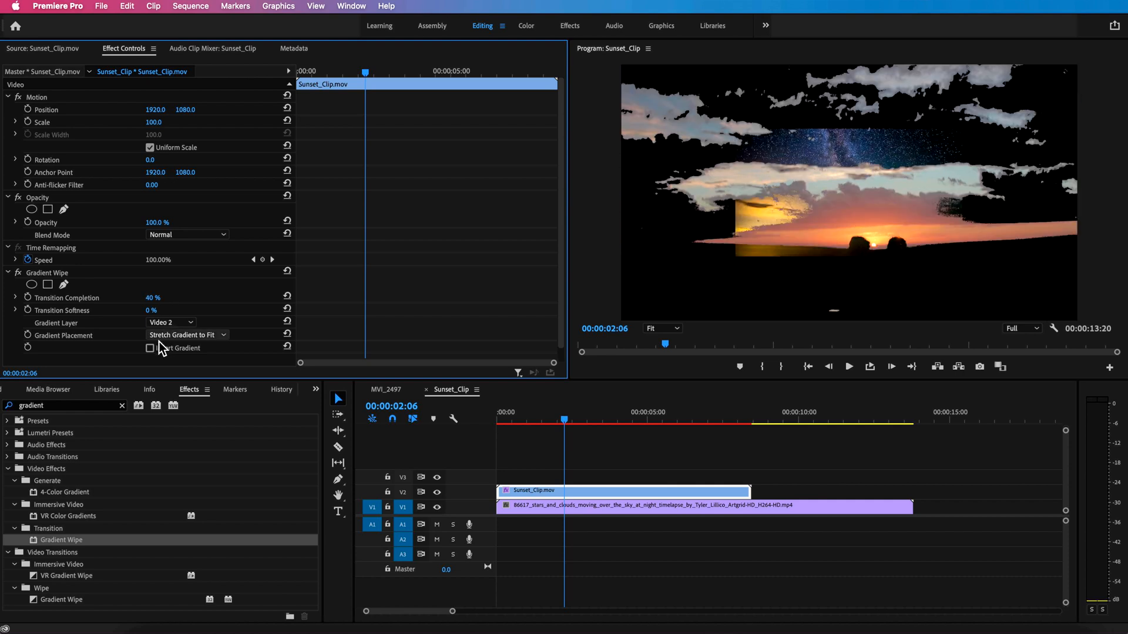
{"action": "left_click", "coordinate": [151, 348]}
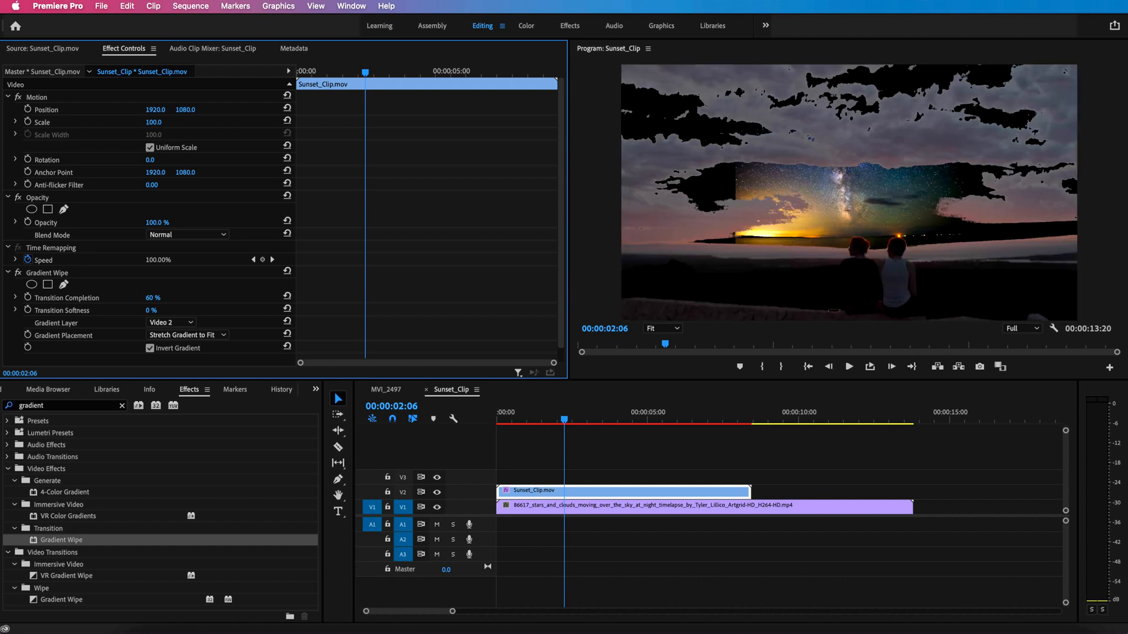
Fine-tune the Gradient Wipe's Completion and Softness so the starry sky shows through.
{"action": "left_click", "coordinate": [152, 297]}
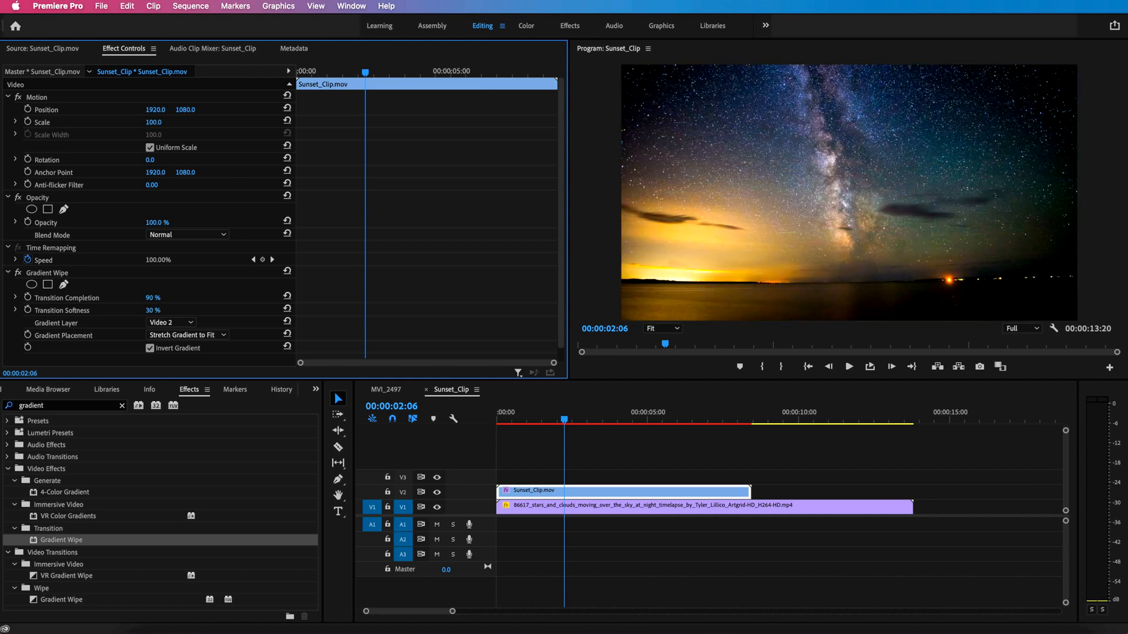
{"action": "left_click", "coordinate": [153, 297]}
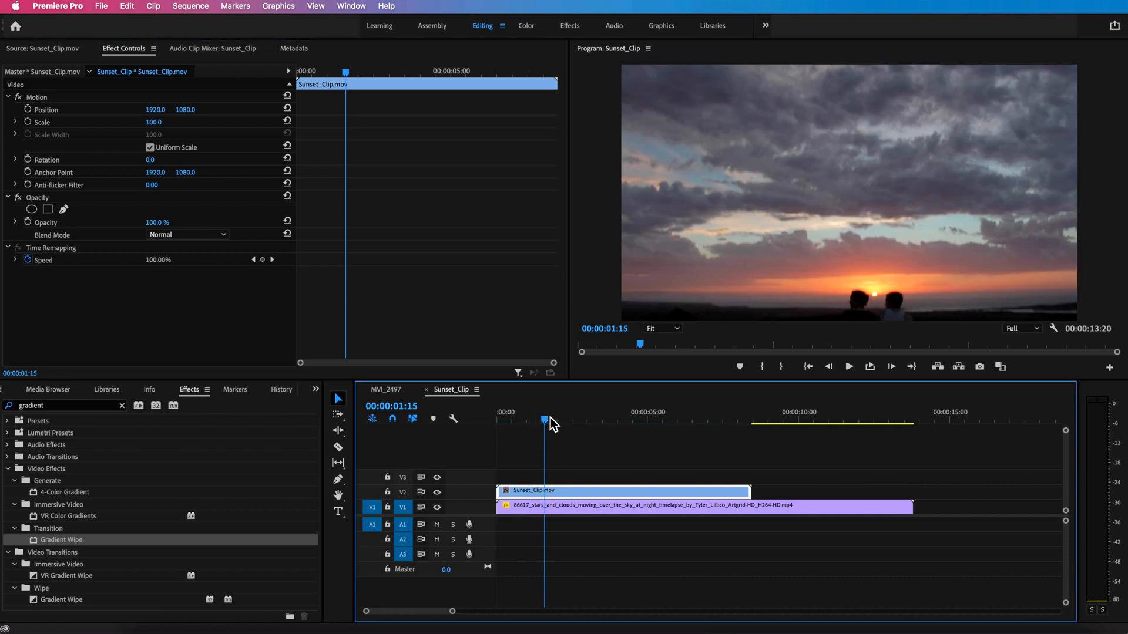
Replace the Gradient Wipe on the sunset clip with a Lumetri Color effect.
{"action": "left_click", "coordinate": [559, 423]}
{"action": "type", "text": "lumet"}
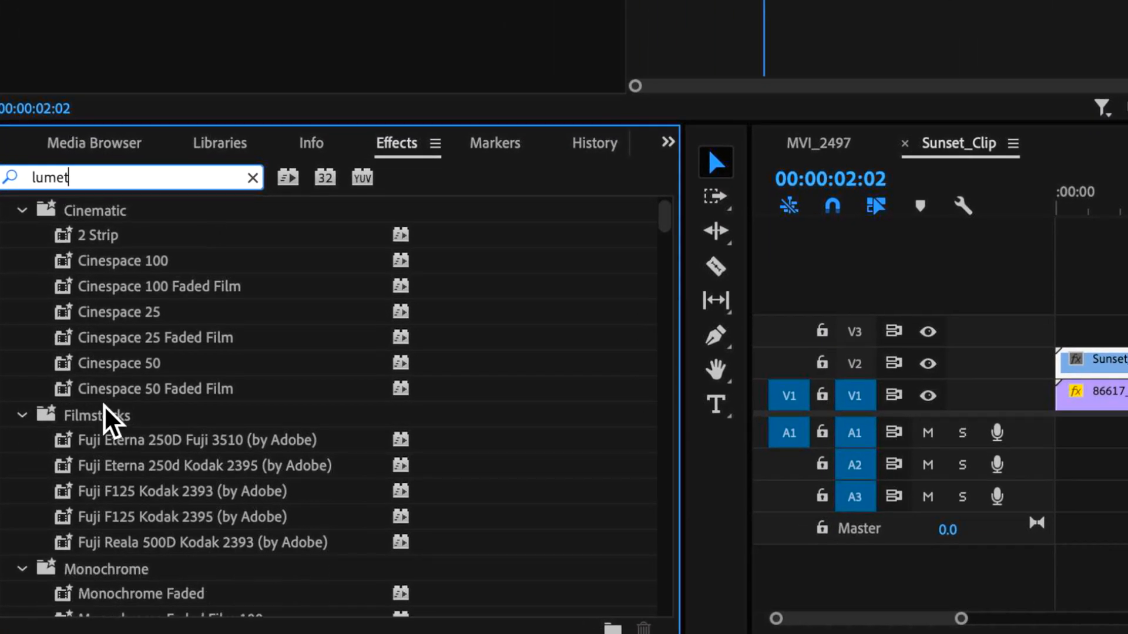
{"action": "scroll", "scroll_direction": "down", "scroll_amount": 3}
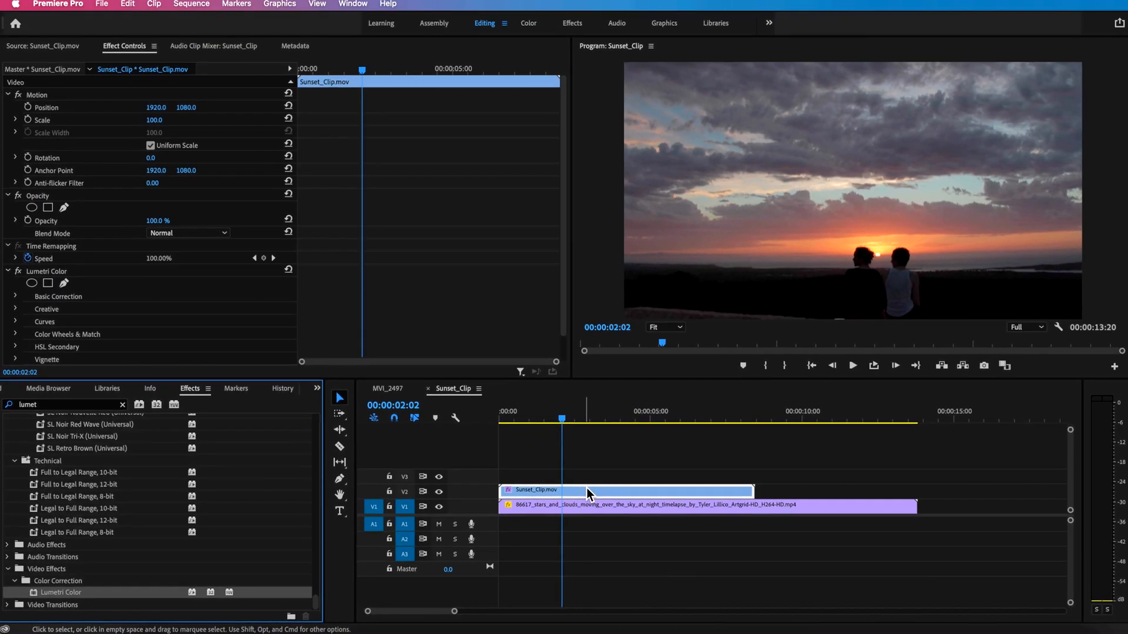
In Basic Correction raise Contrast and Whites and drop Blacks and Saturation.
{"action": "left_click", "coordinate": [14, 296]}
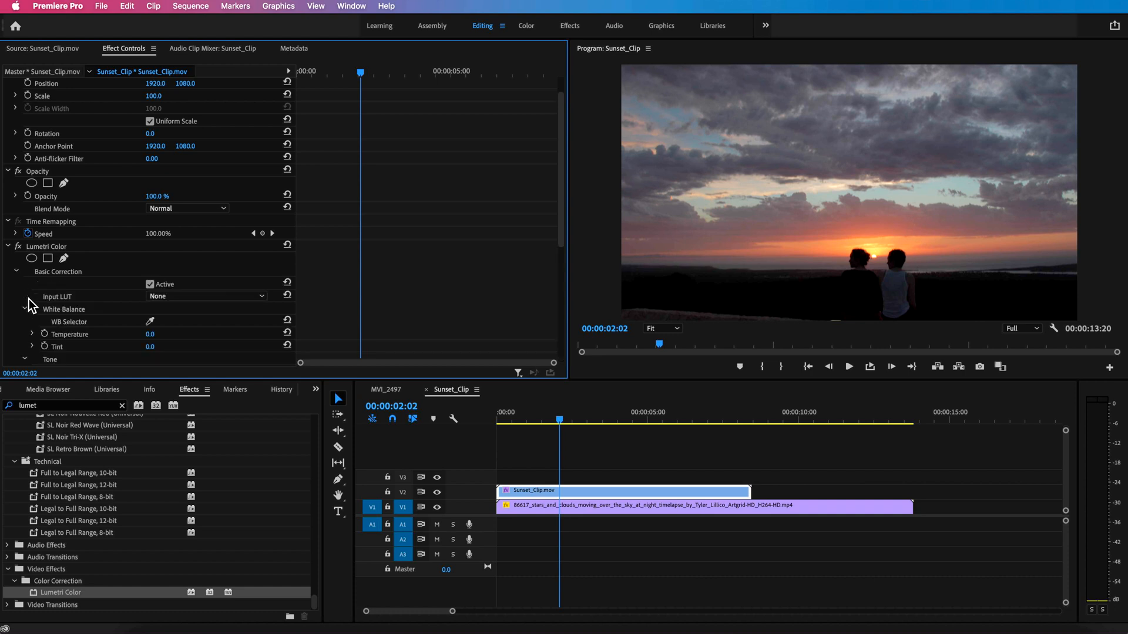
{"action": "scroll", "scroll_direction": "down", "scroll_amount": 3}
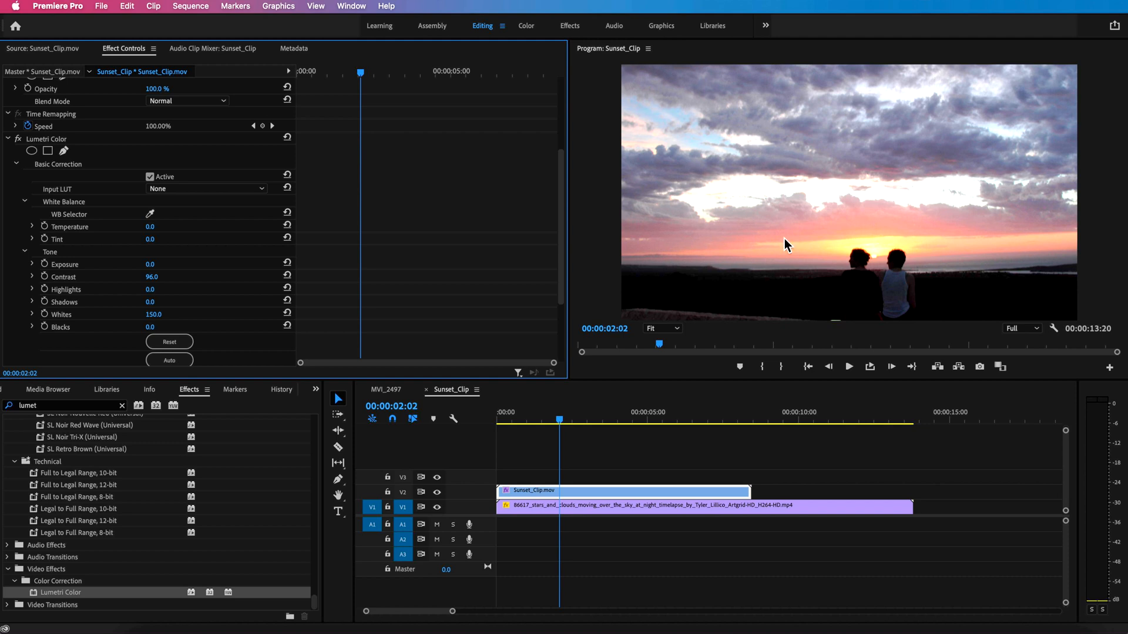
{"action": "mouse_move", "coordinate": [848, 302]}
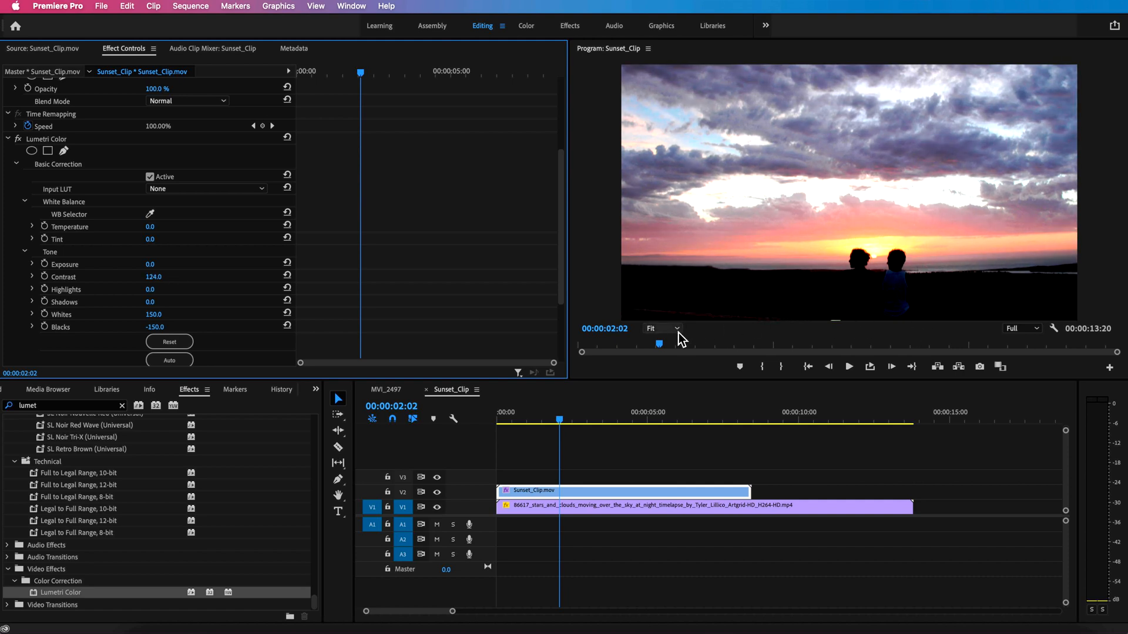
{"action": "scroll", "scroll_direction": "down", "scroll_amount": 3}
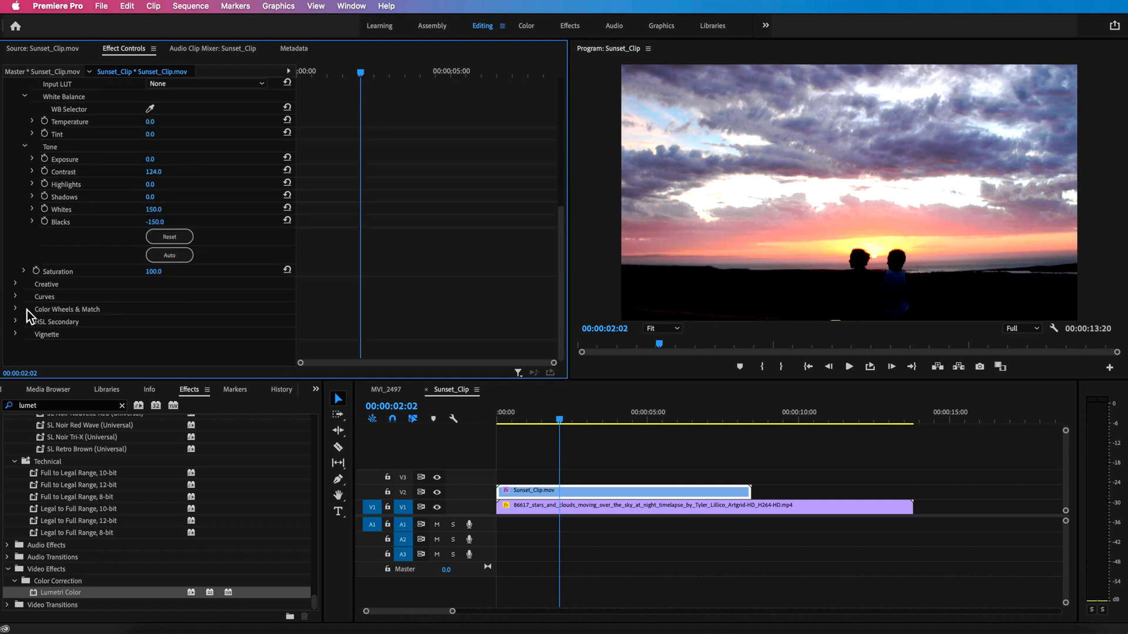
Steepen the RGB Curve so the silhouettes become pure black against a white sky.
{"action": "left_click", "coordinate": [15, 296]}
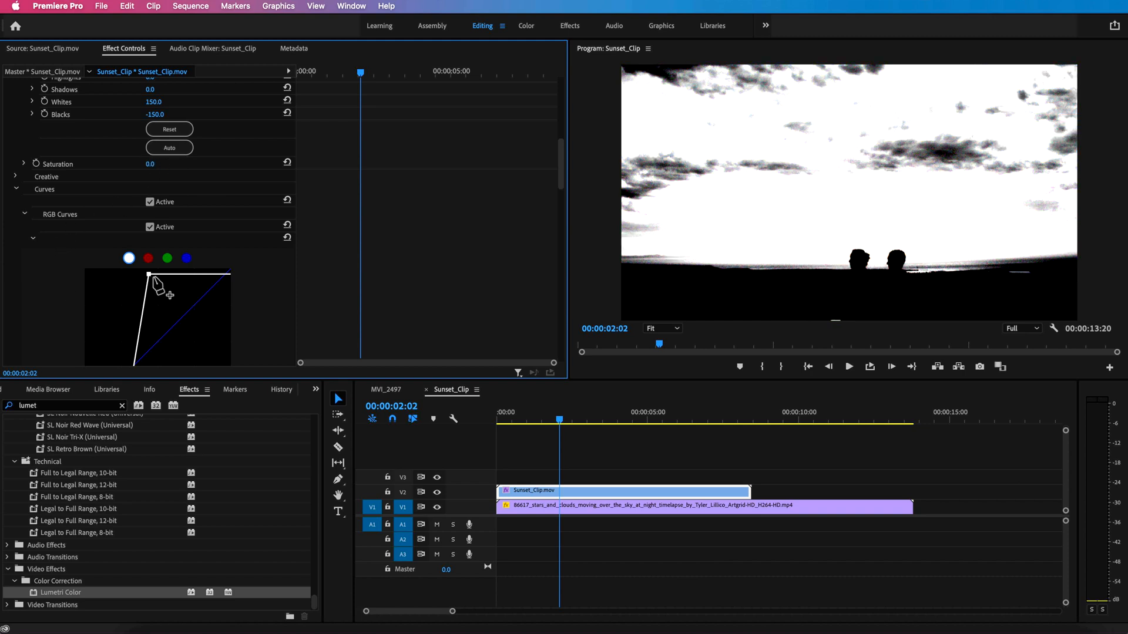
{"action": "left_click_drag", "start_coordinate": [155, 280], "coordinate": [133, 270]}
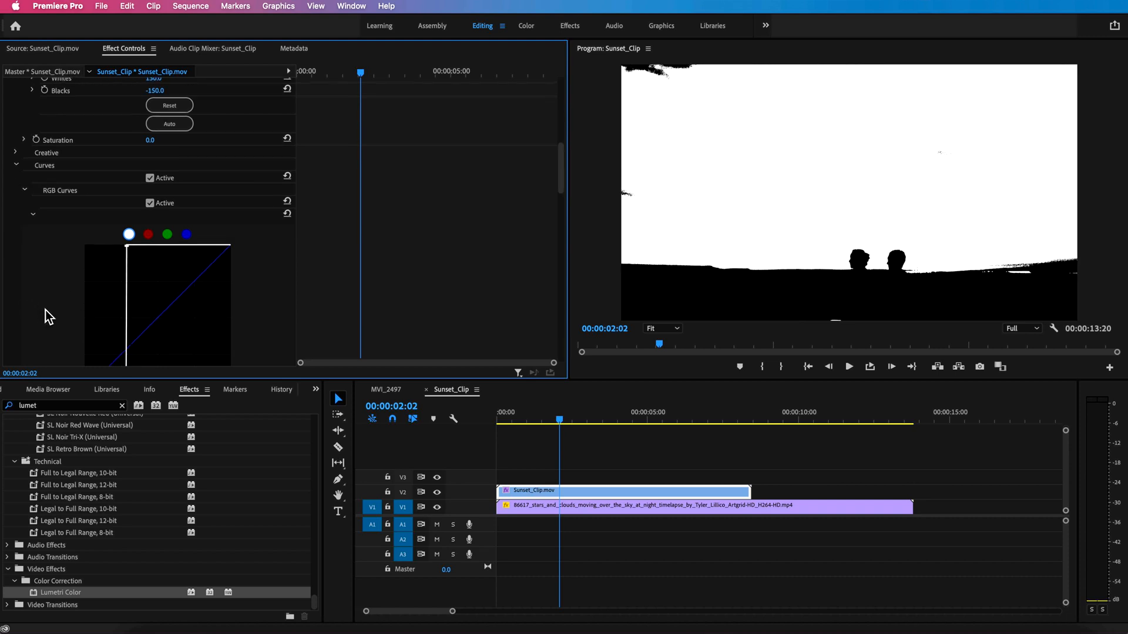
{"action": "left_click", "coordinate": [615, 419]}
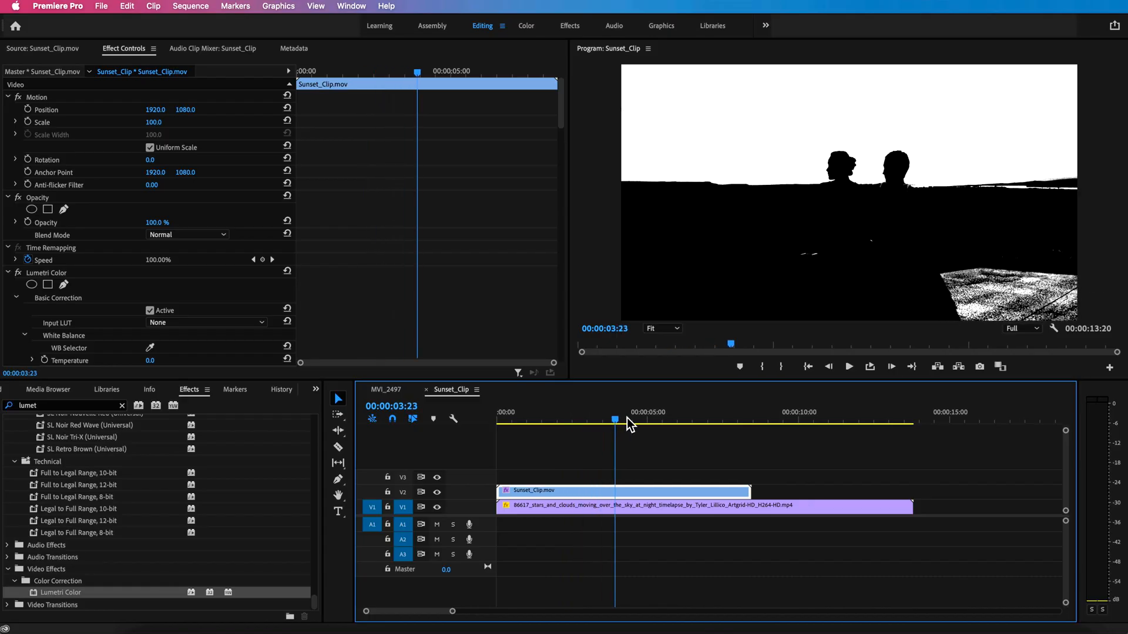
Scrub through the clip to check the silhouette matte at later moments.
{"action": "left_click", "coordinate": [664, 420]}
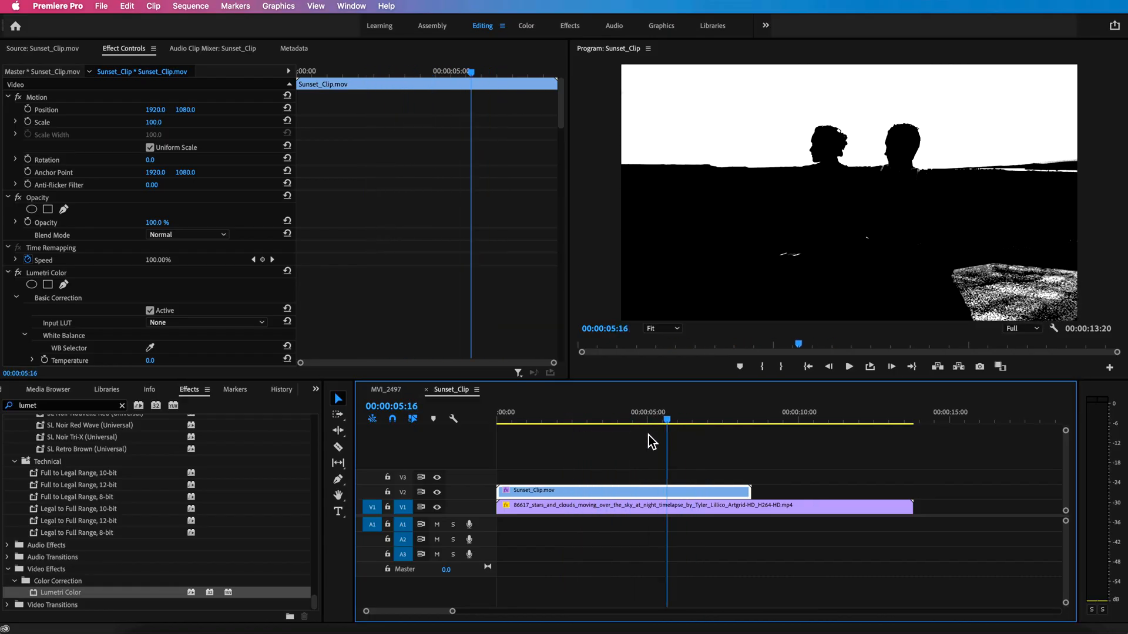
{"action": "left_click", "coordinate": [662, 419]}
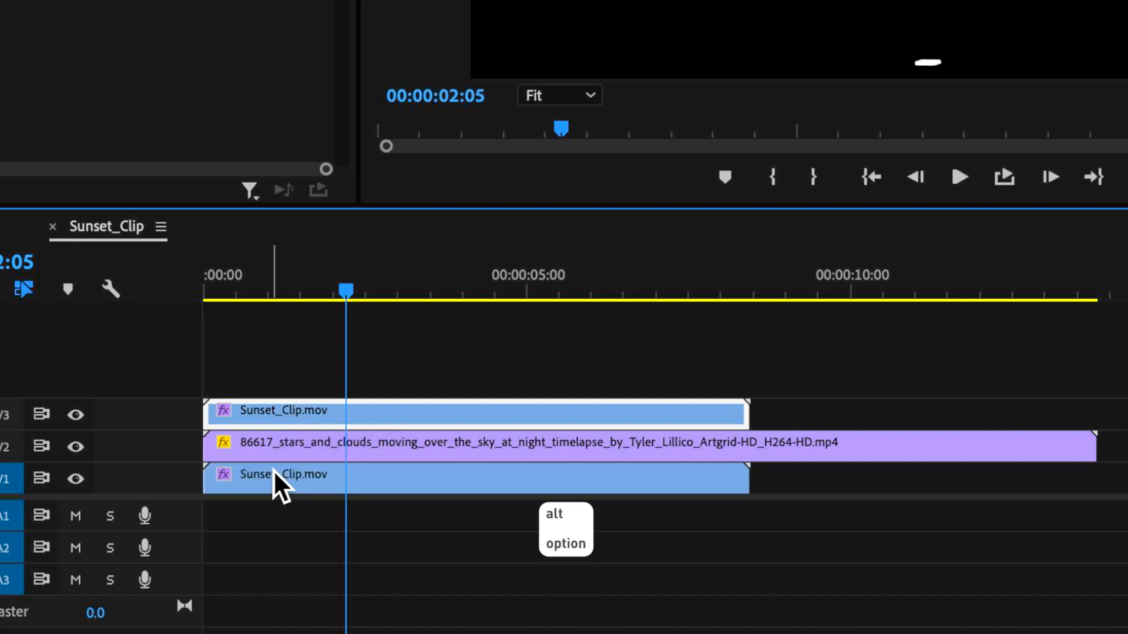
{"action": "mouse_move", "coordinate": [342, 377]}
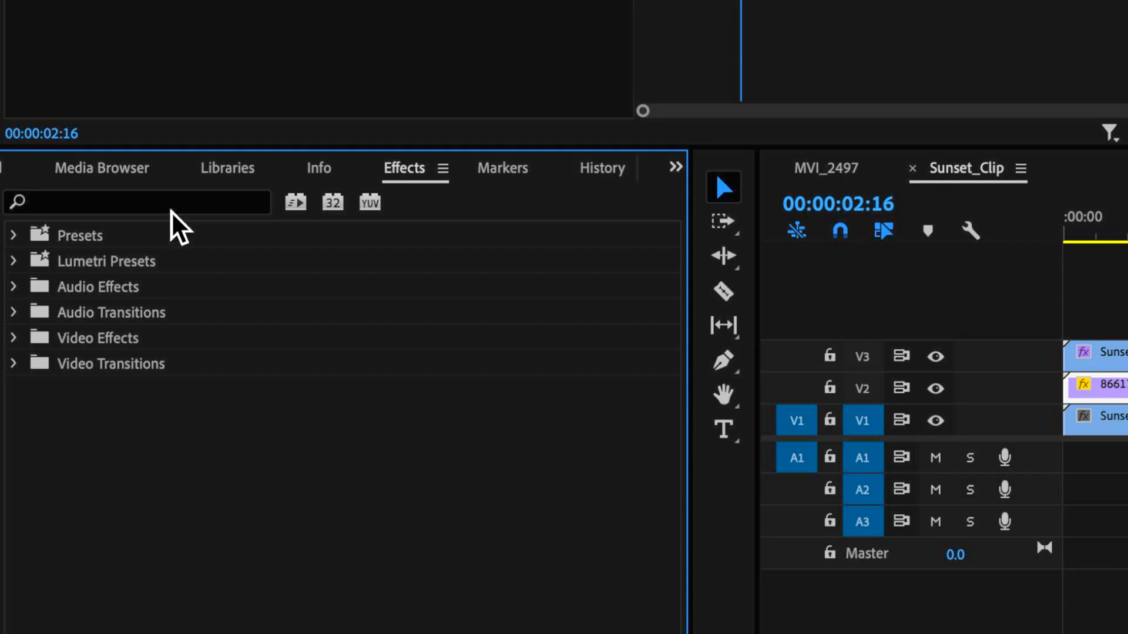
Apply Track Matte Key to the stars clip with Matte set to Video 3.
{"action": "type", "text": "matte"}
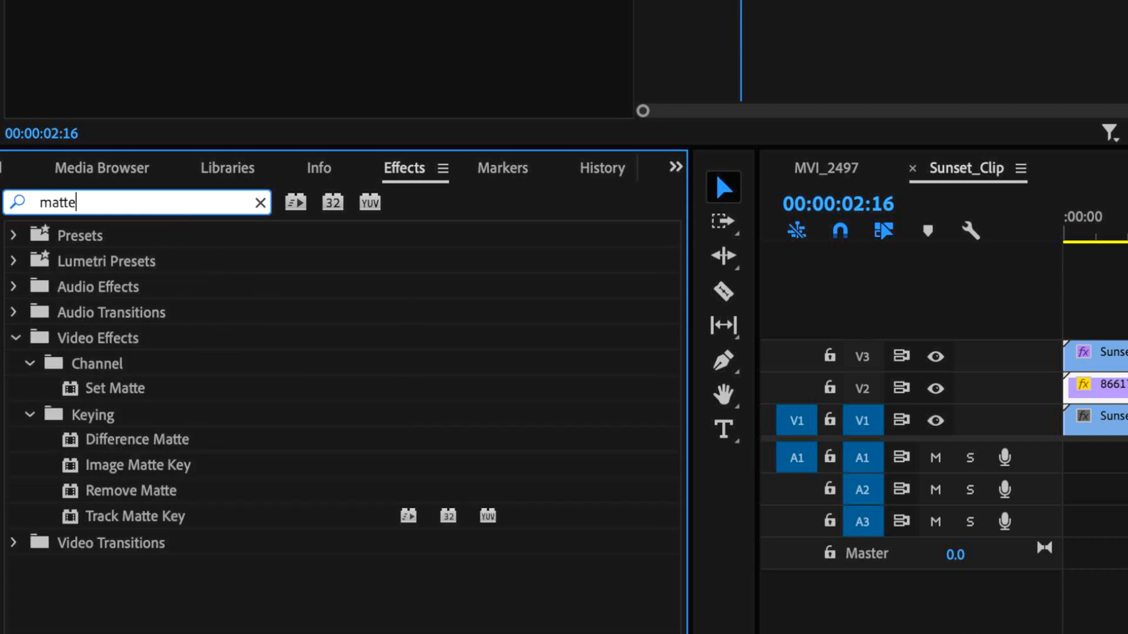
{"action": "mouse_move", "coordinate": [170, 399]}
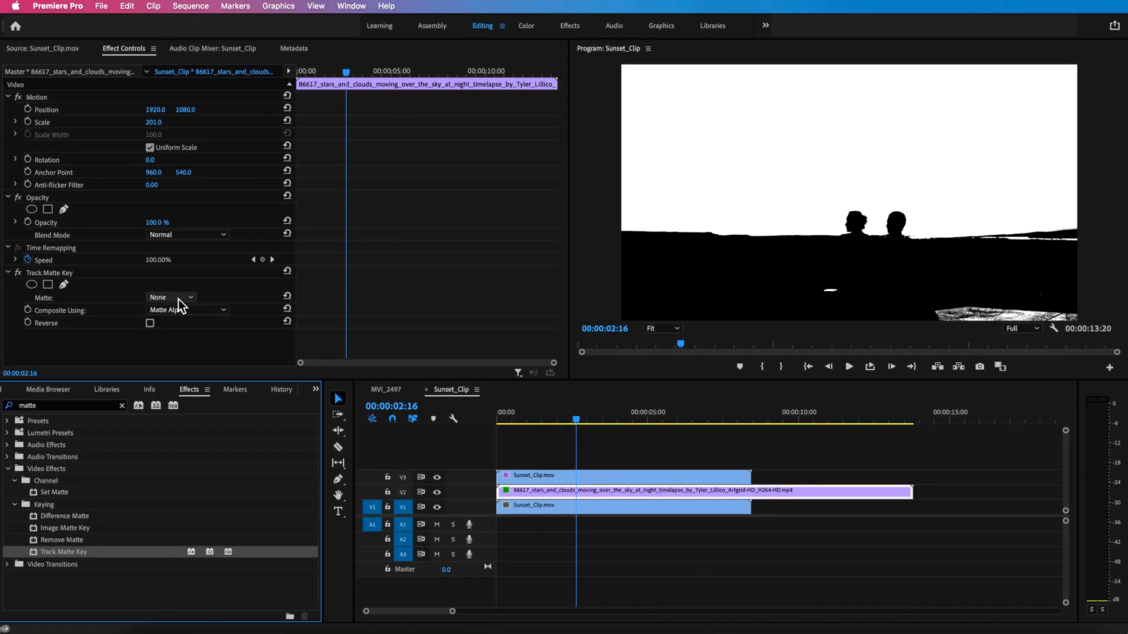
{"action": "left_click", "coordinate": [170, 297]}
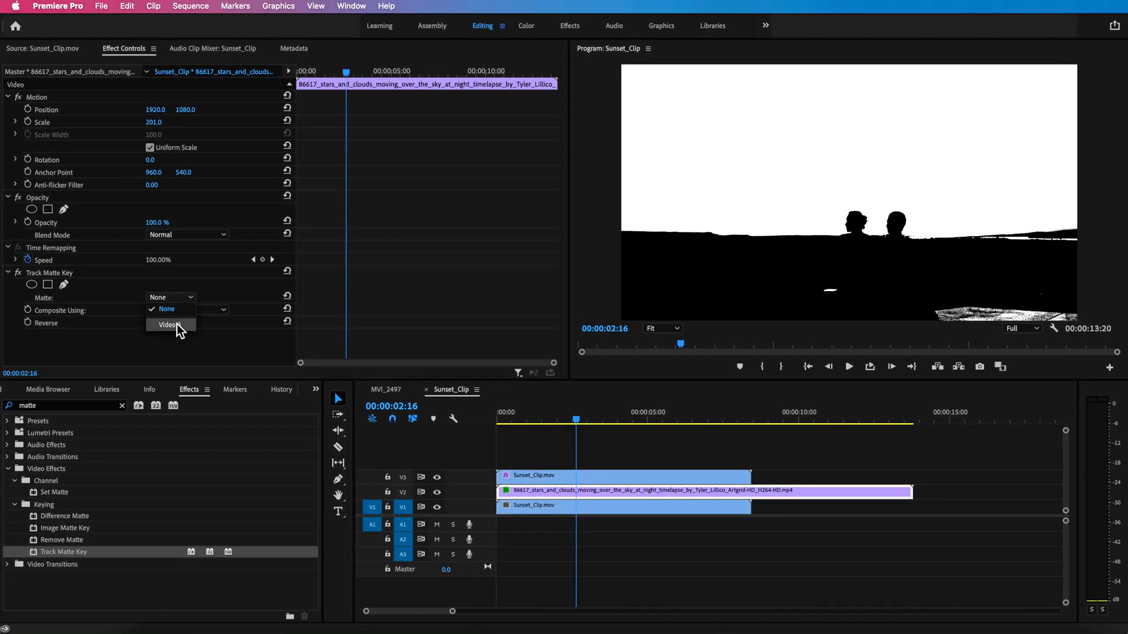
{"action": "left_click", "coordinate": [168, 325]}
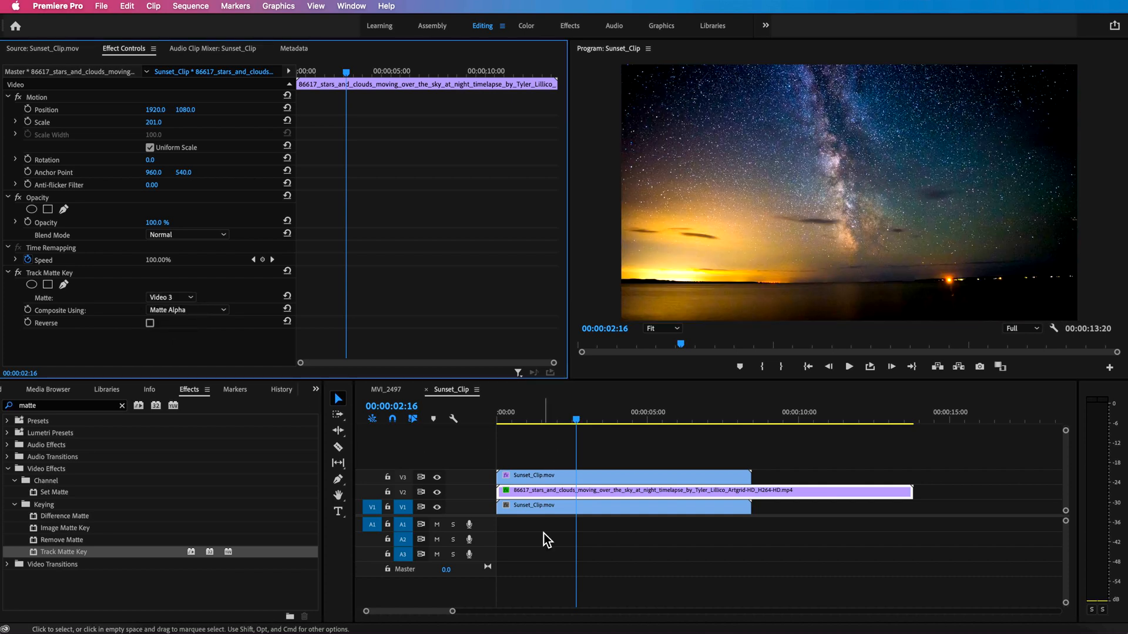
{"action": "left_click", "coordinate": [187, 310]}
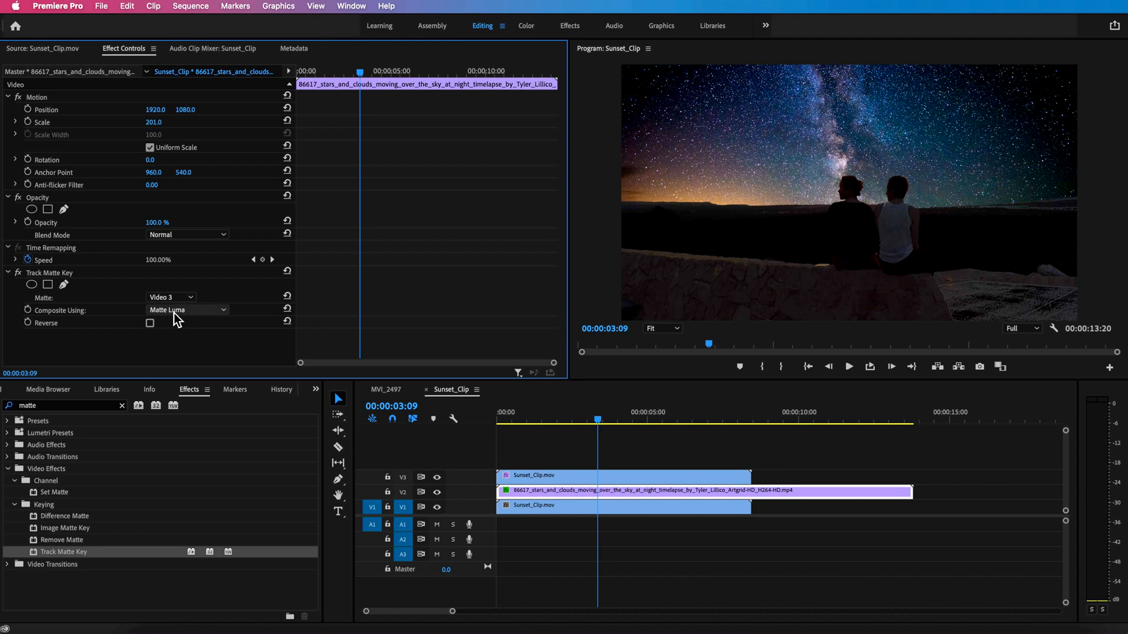
Composite using Matte Luma and scrub to preview the starry sky behind the couple.
{"action": "left_click", "coordinate": [575, 421]}
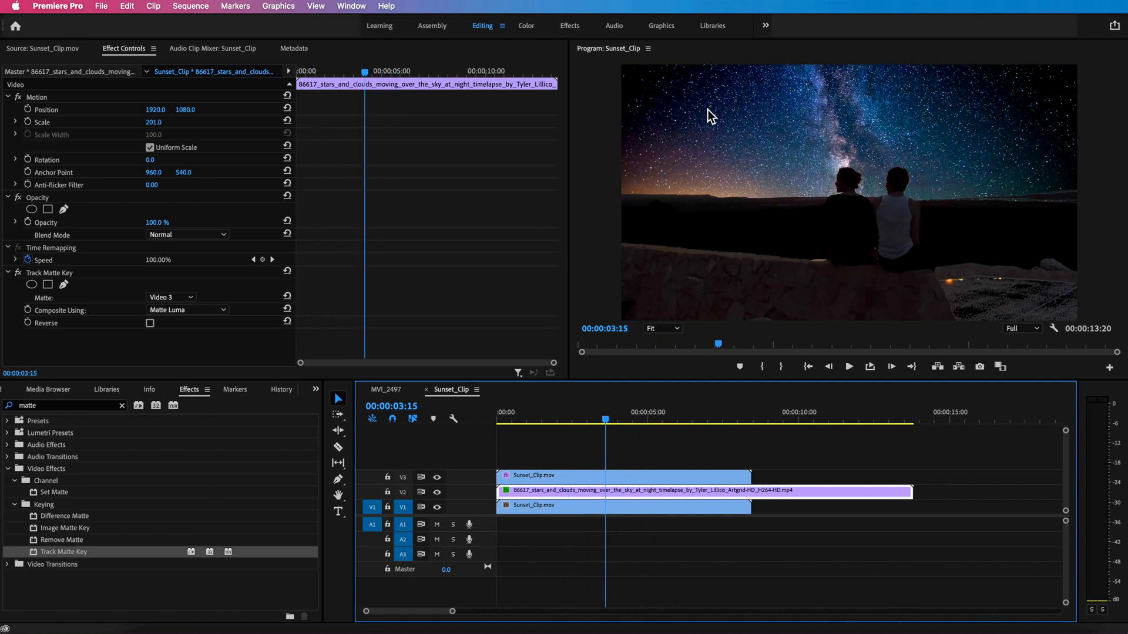
{"action": "left_click", "coordinate": [628, 421]}
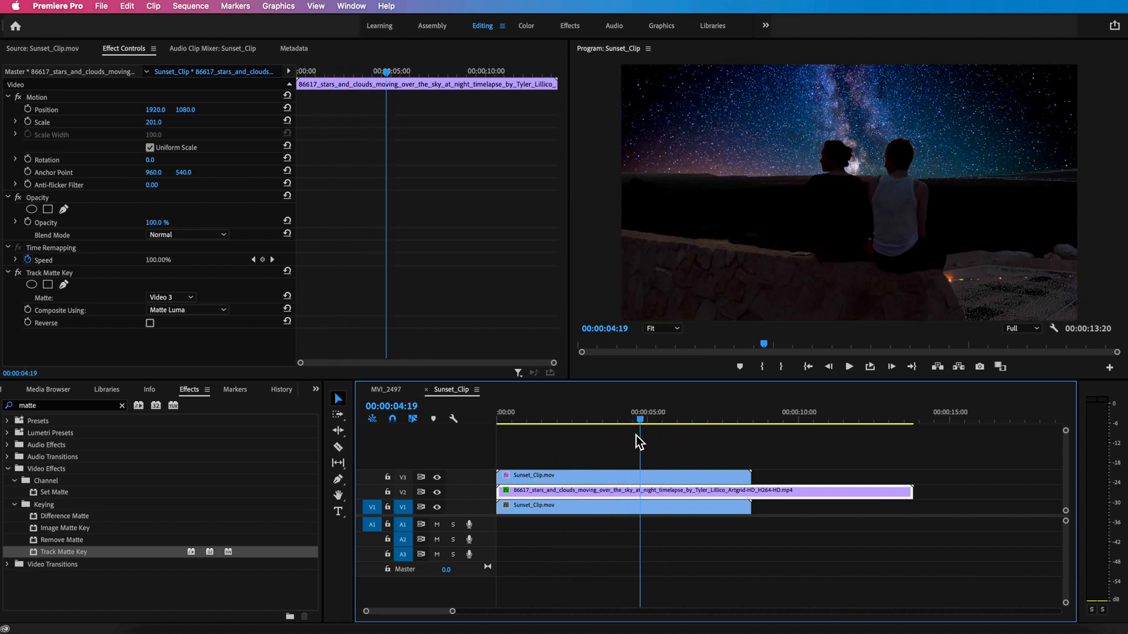
{"action": "left_click", "coordinate": [549, 420]}
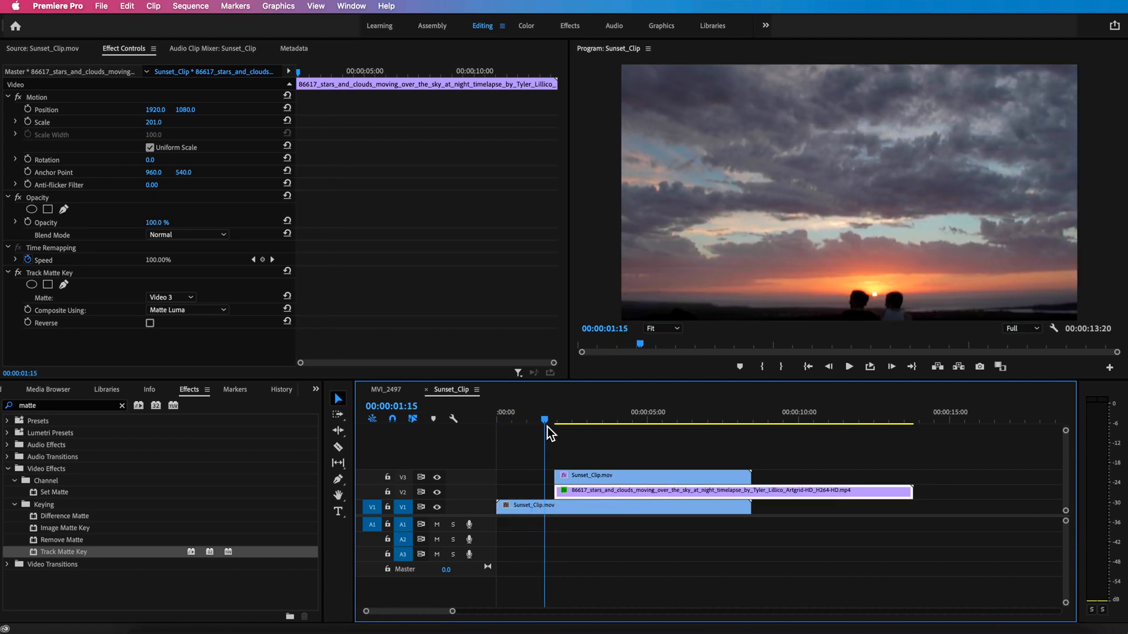
Start the V2 and V3 overlays near 00:00:01:00, trim the stars clip to end with V1, and preview.
{"action": "left_click", "coordinate": [582, 421]}
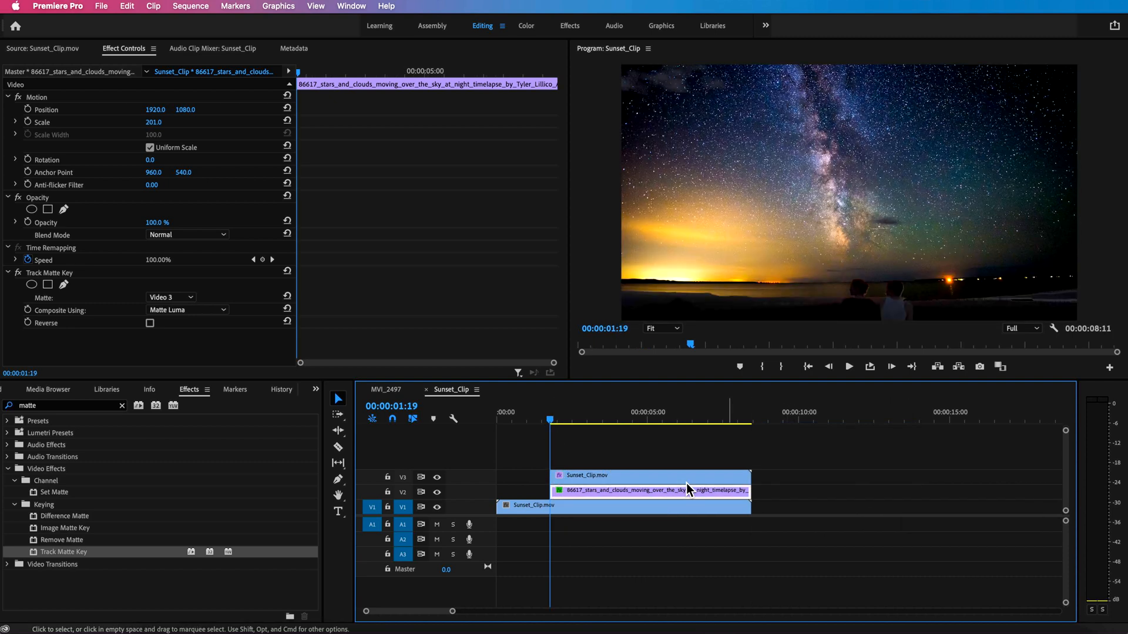
{"action": "left_click", "coordinate": [572, 421]}
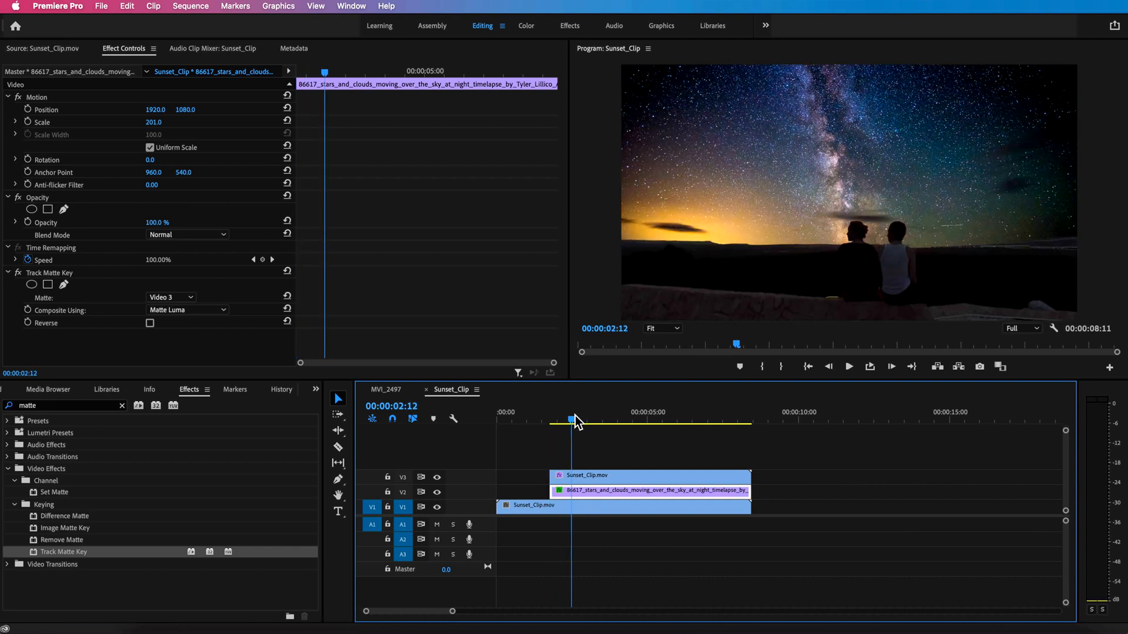
{"action": "left_click", "coordinate": [596, 419]}
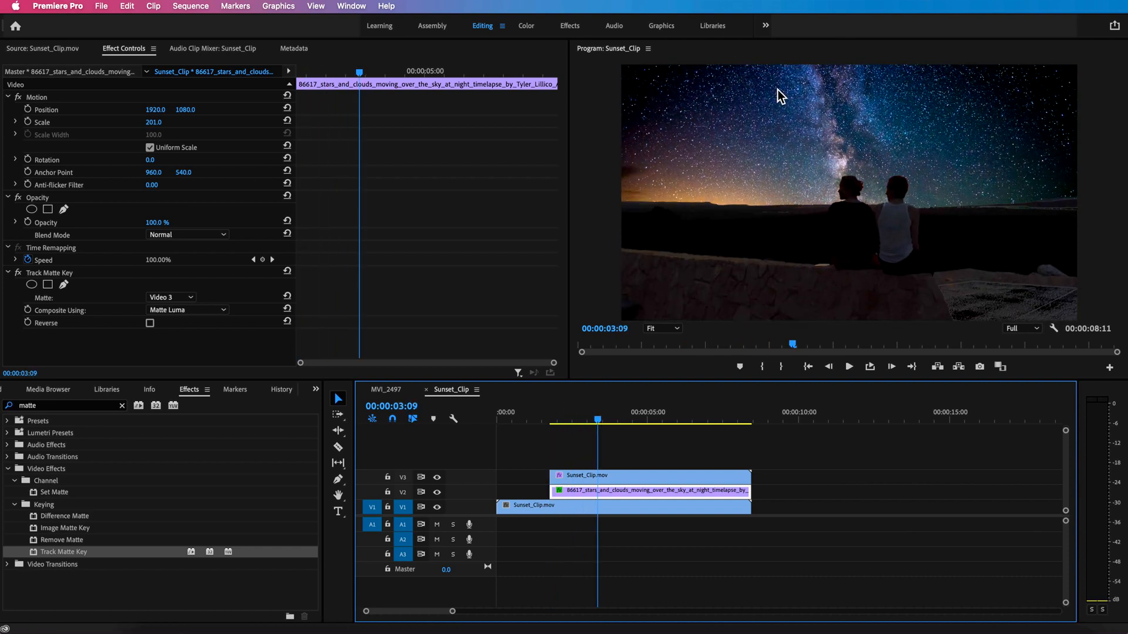
{"action": "left_click", "coordinate": [644, 421]}
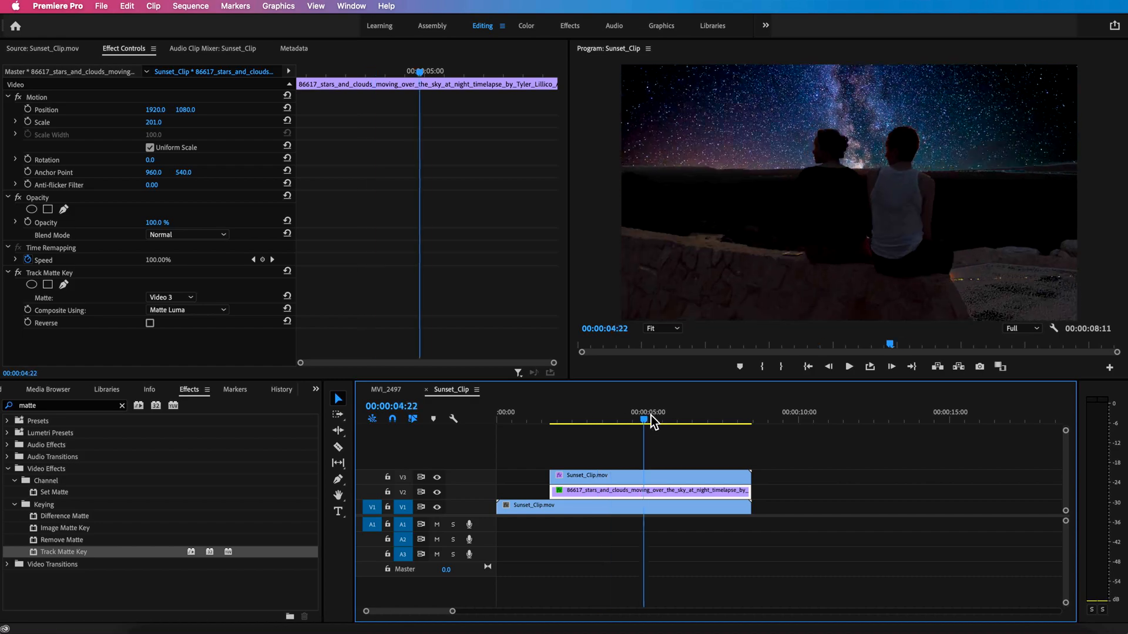
{"action": "left_click", "coordinate": [556, 421]}
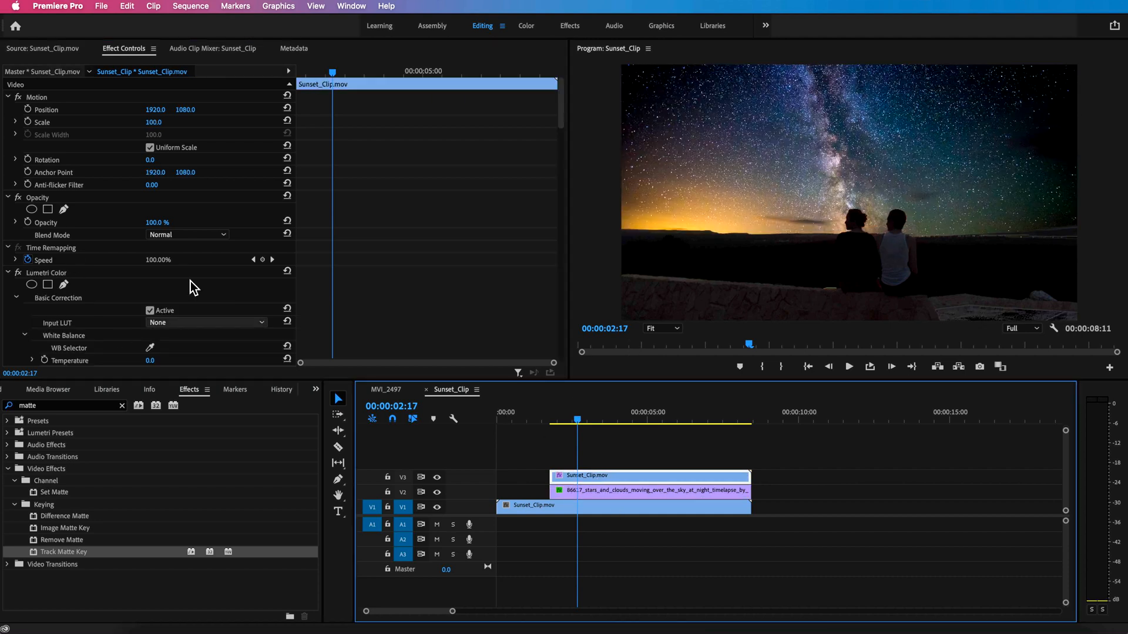
Nest the stars clip as Nested Sequence 03 and open it for editing.
{"action": "scroll", "scroll_direction": "down", "scroll_amount": 3}
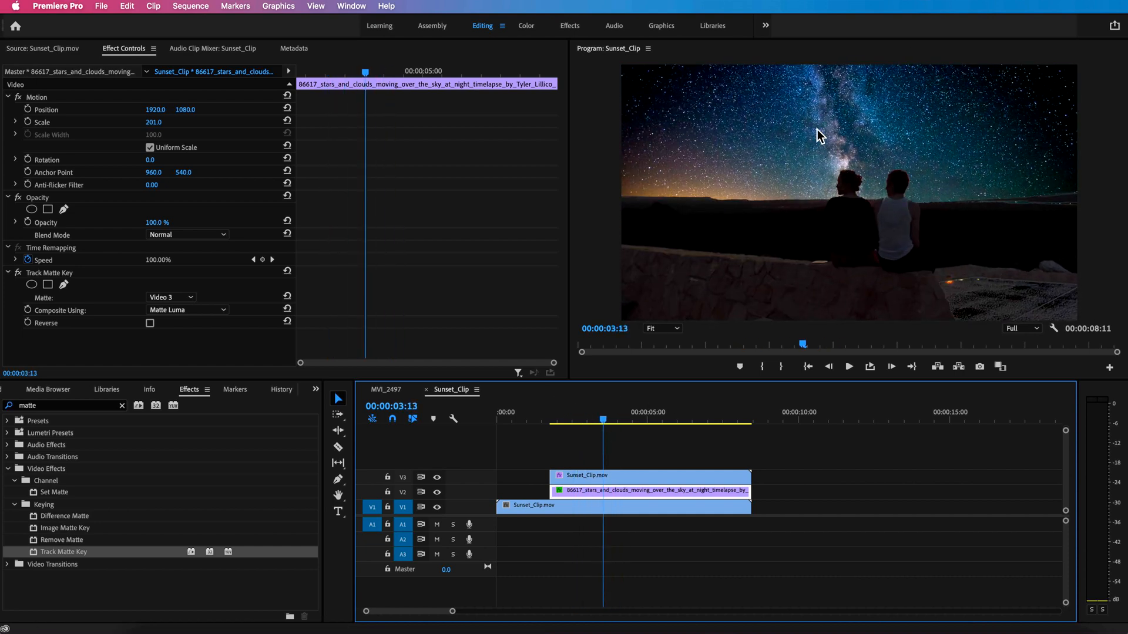
{"action": "mouse_move", "coordinate": [606, 499]}
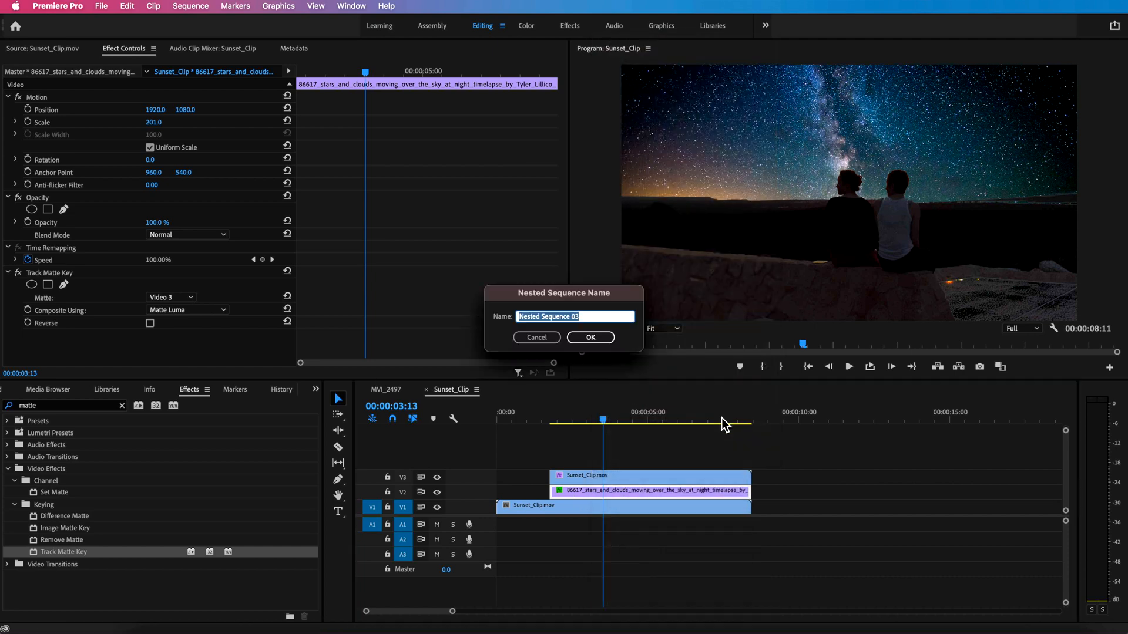
{"action": "left_click", "coordinate": [588, 338]}
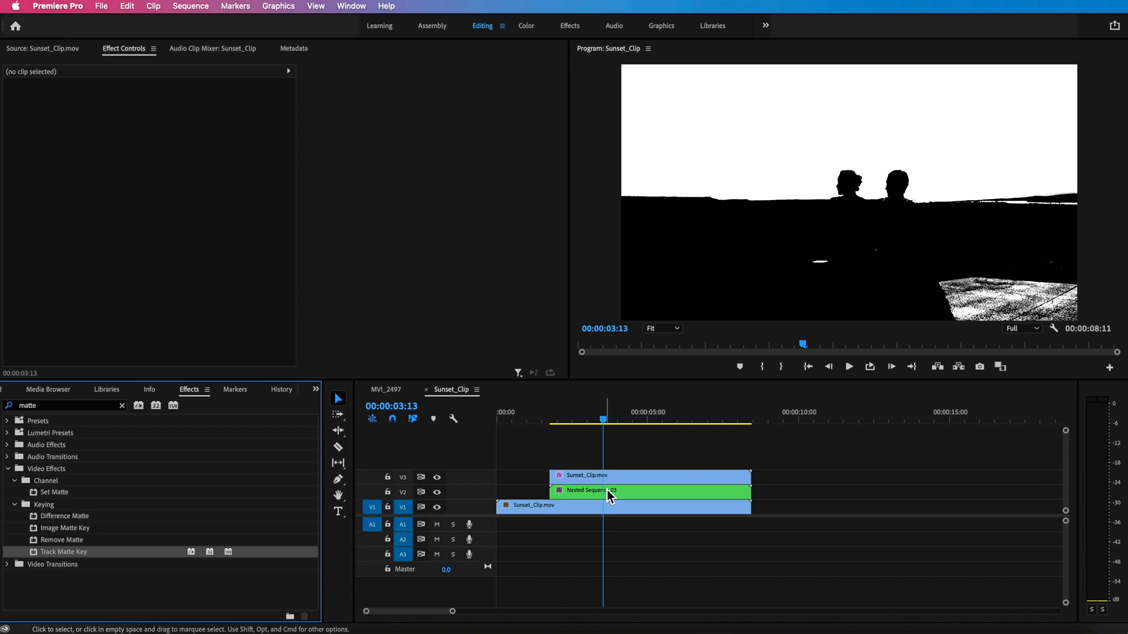
{"action": "double_click", "coordinate": [607, 490]}
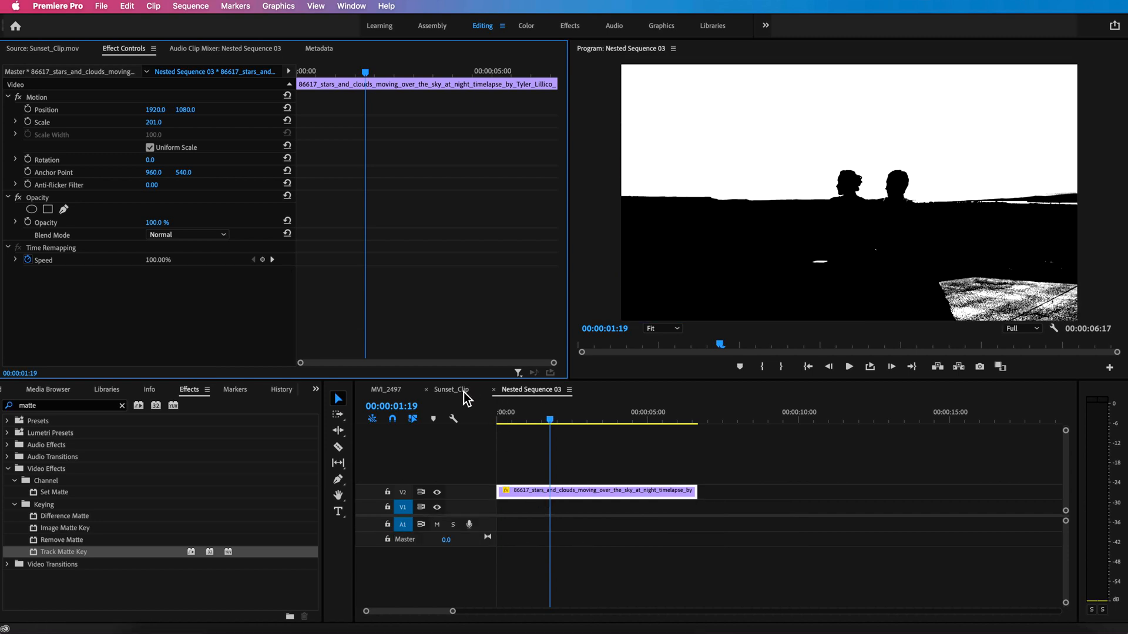
Copy Sunset_Clip.mov from the main sequence and paste it above the stars clip at 52% opacity.
{"action": "left_click", "coordinate": [451, 390]}
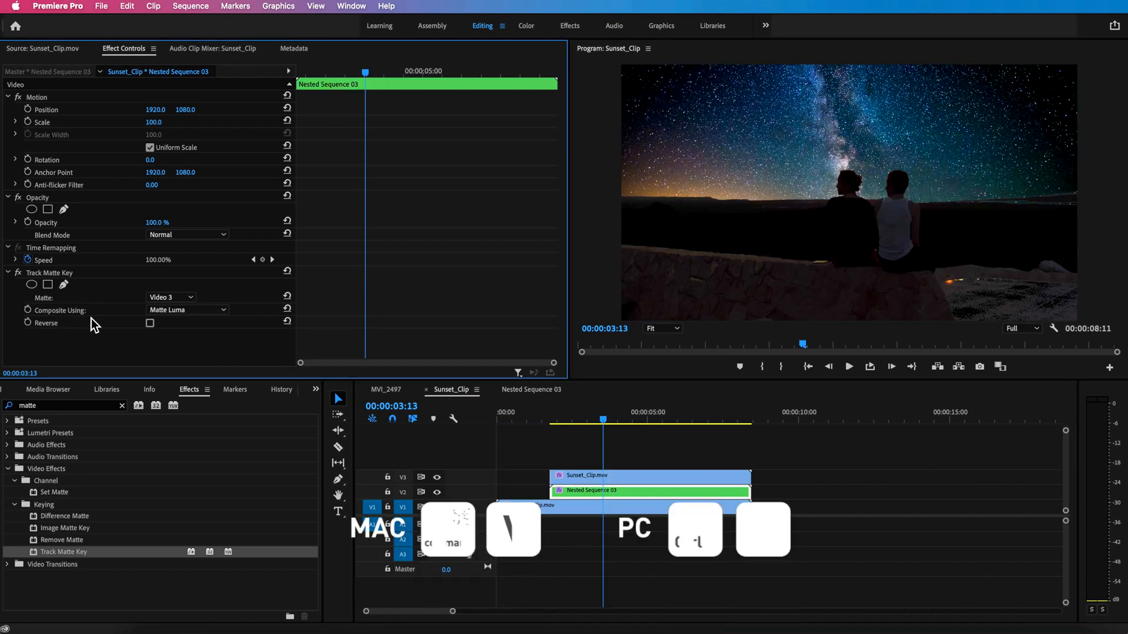
{"action": "left_click", "coordinate": [620, 491]}
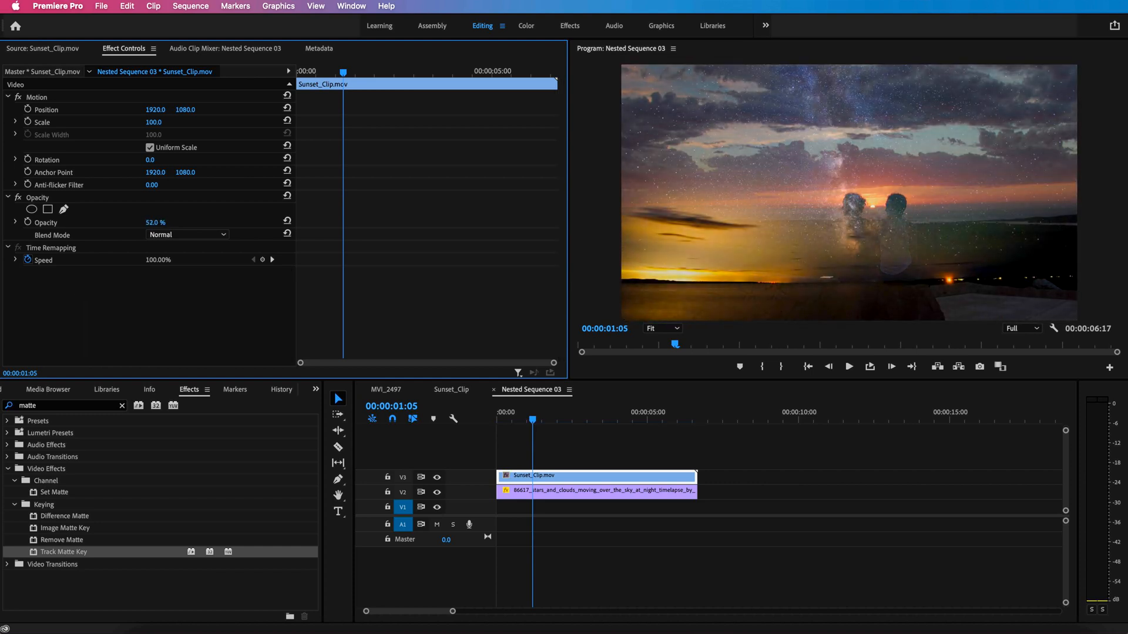
Scale the stars clip to 225 and keyframe its vertical Position so it drifts during the shot.
{"action": "left_click_drag", "start_coordinate": [151, 222], "coordinate": [162, 222]}
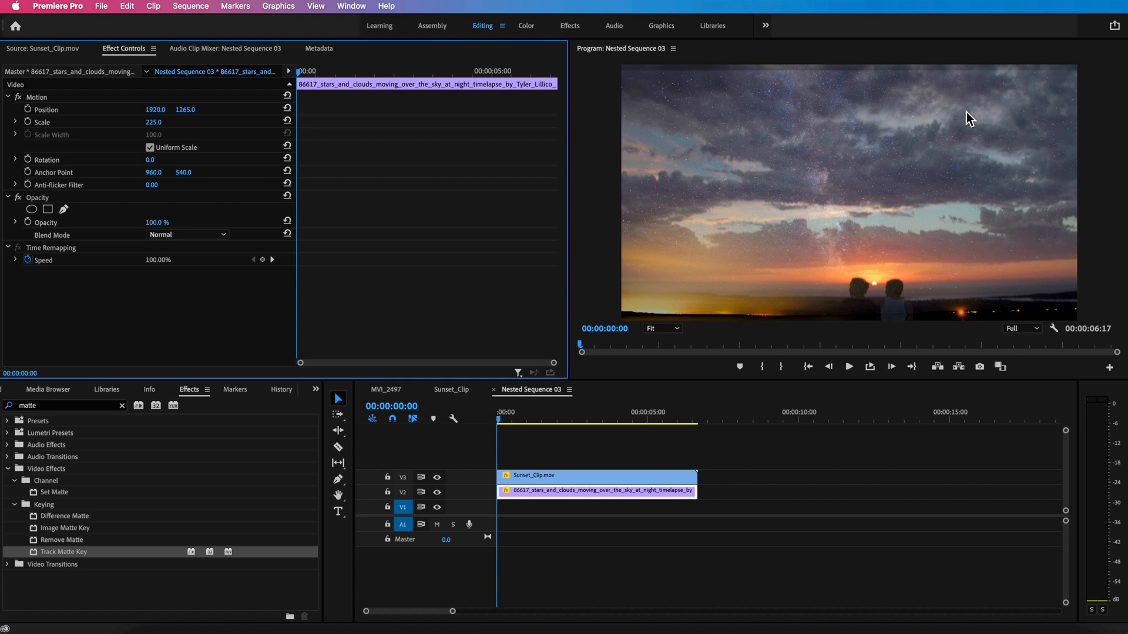
{"action": "left_click_drag", "start_coordinate": [184, 110], "coordinate": [185, 105]}
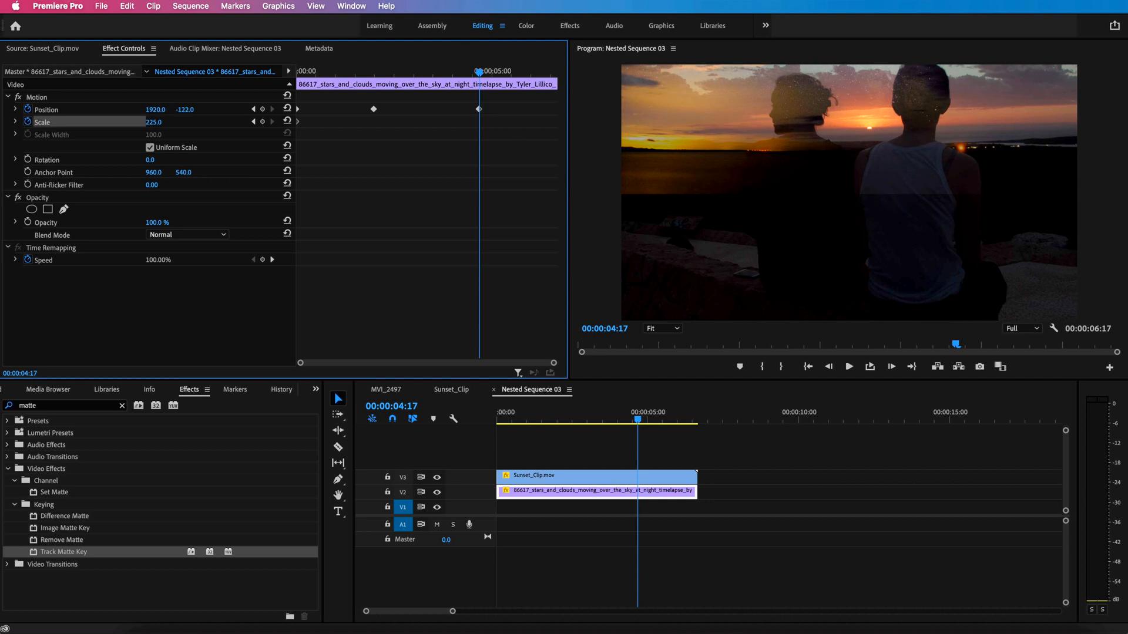
{"action": "mouse_move", "coordinate": [493, 81]}
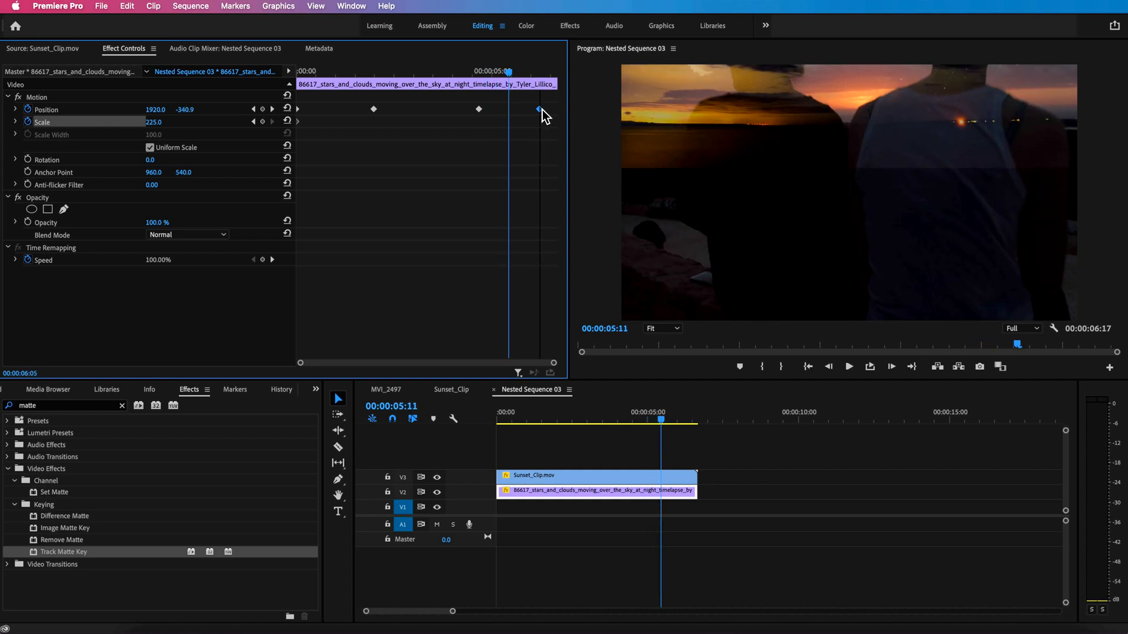
{"action": "left_click", "coordinate": [339, 71]}
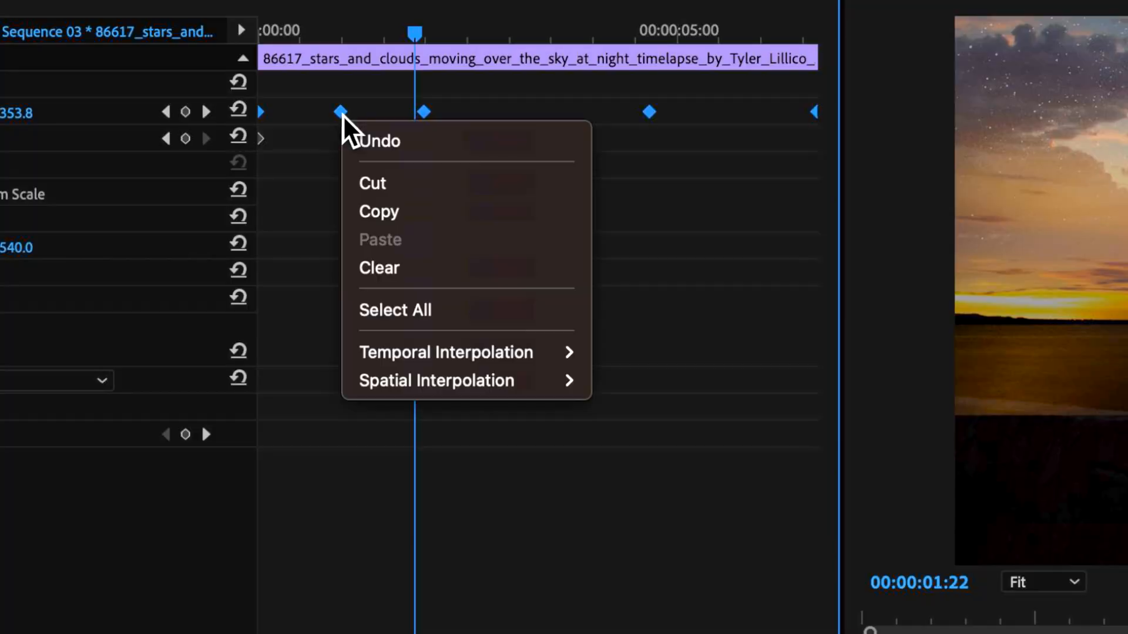
{"action": "mouse_move", "coordinate": [435, 380]}
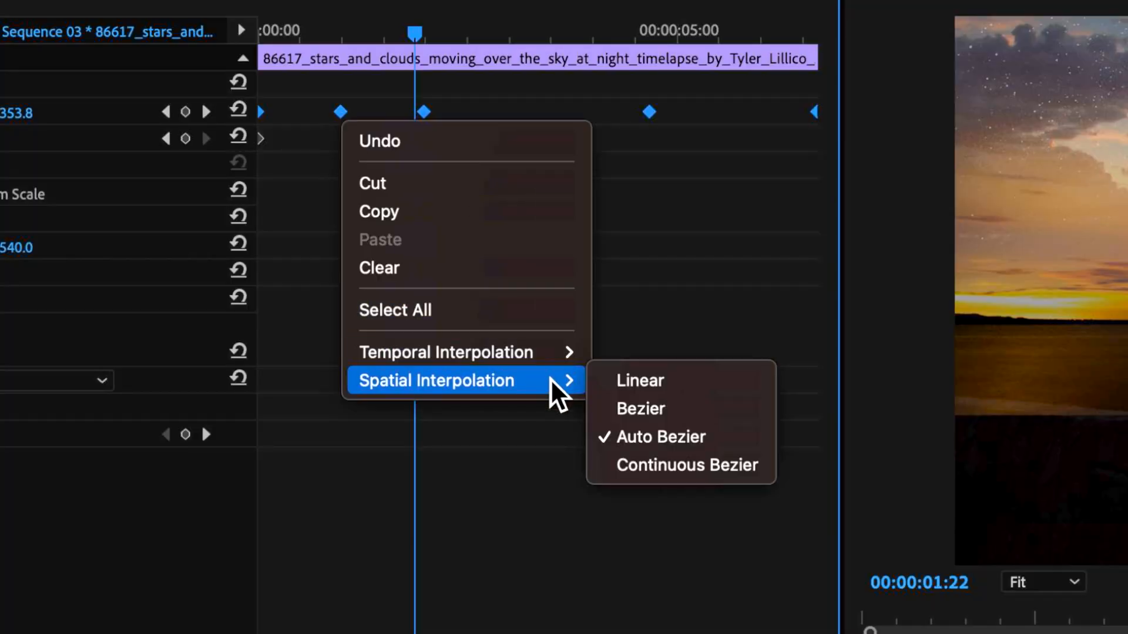
{"action": "mouse_move", "coordinate": [611, 403]}
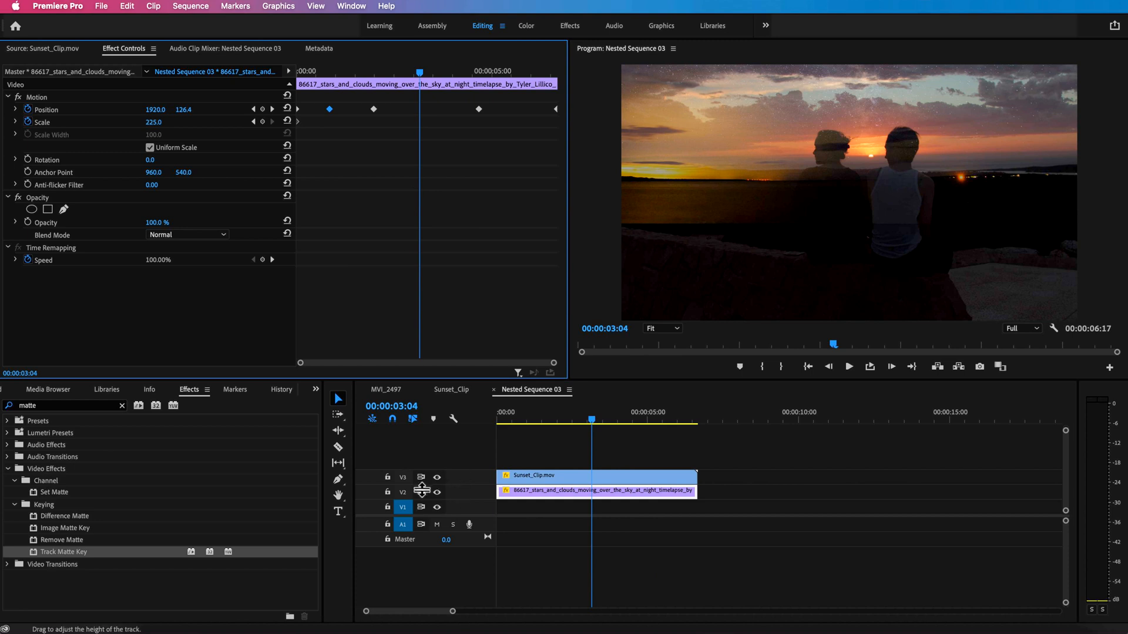
Keyframe the stars clip's Scale to about 245% and Position 1920, 42.5 across the shot.
{"action": "left_click", "coordinate": [451, 389]}
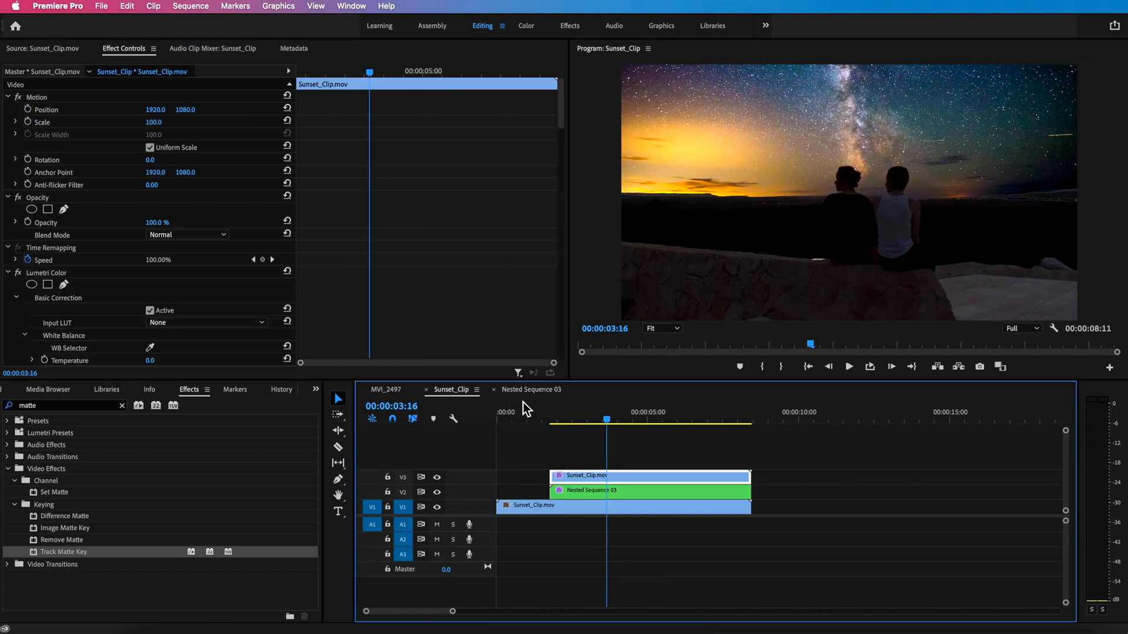
{"action": "left_click", "coordinate": [550, 420]}
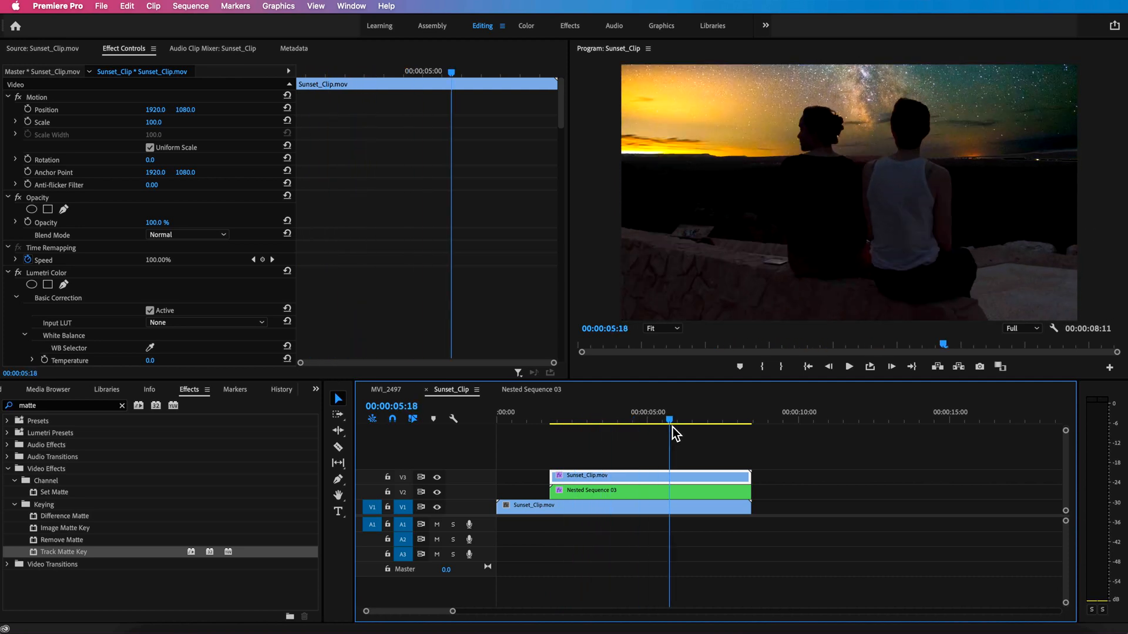
{"action": "left_click", "coordinate": [546, 421]}
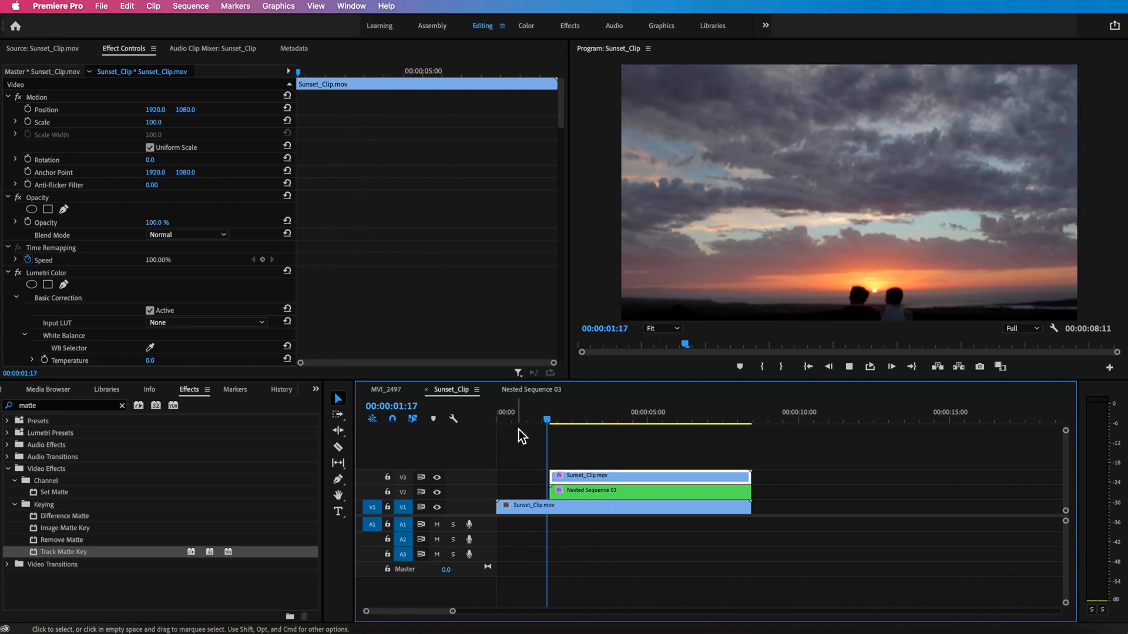
{"action": "left_click", "coordinate": [608, 412]}
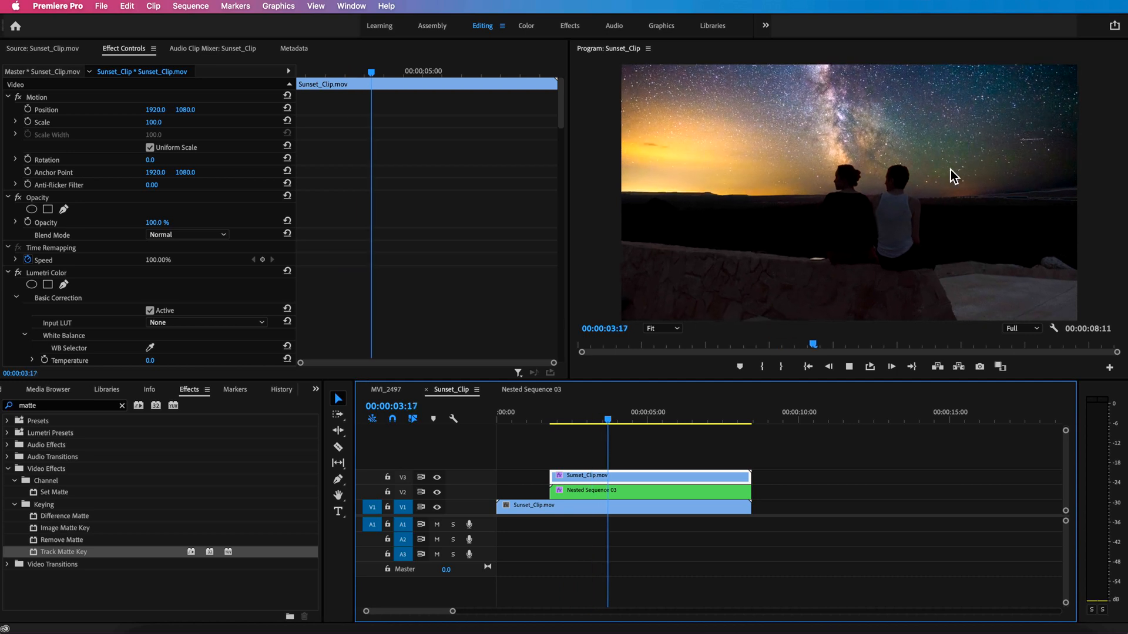
{"action": "left_click", "coordinate": [567, 419]}
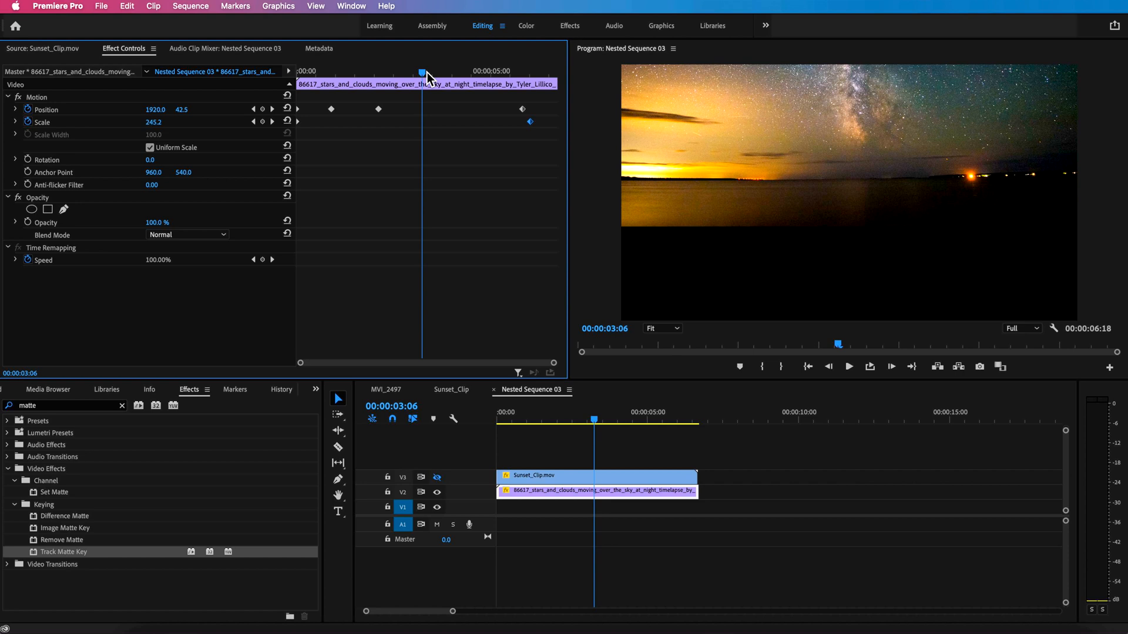
Apply Gradient Wipe to the sunset clip at 60% completion, 20% softness, gradient layer Video 3, inverted.
{"action": "type", "text": "gra"}
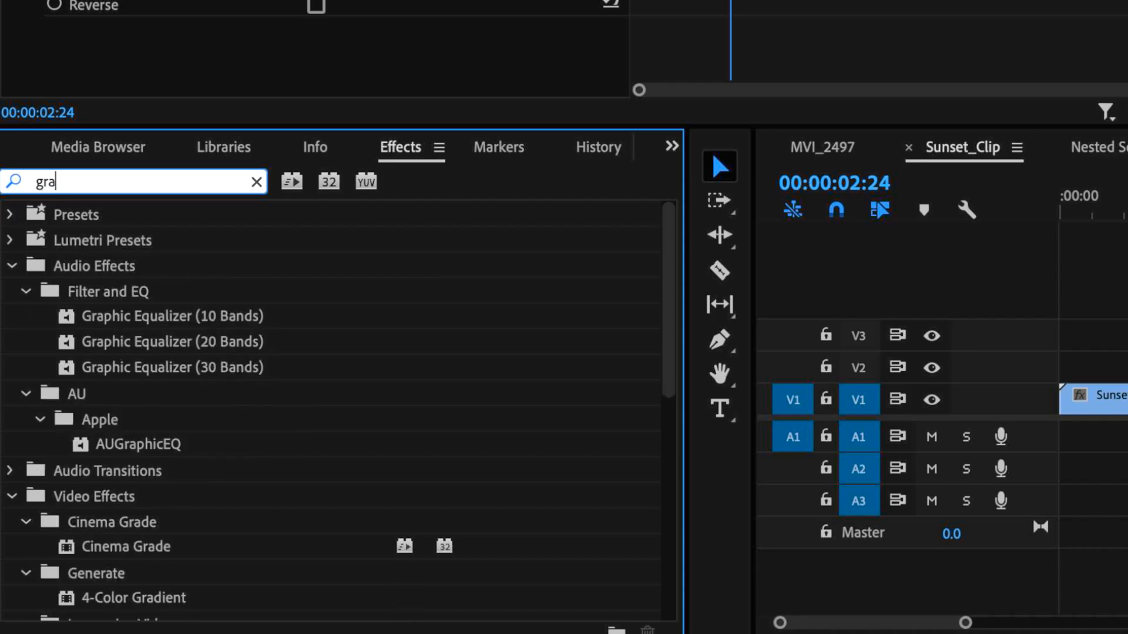
{"action": "type", "text": "di"}
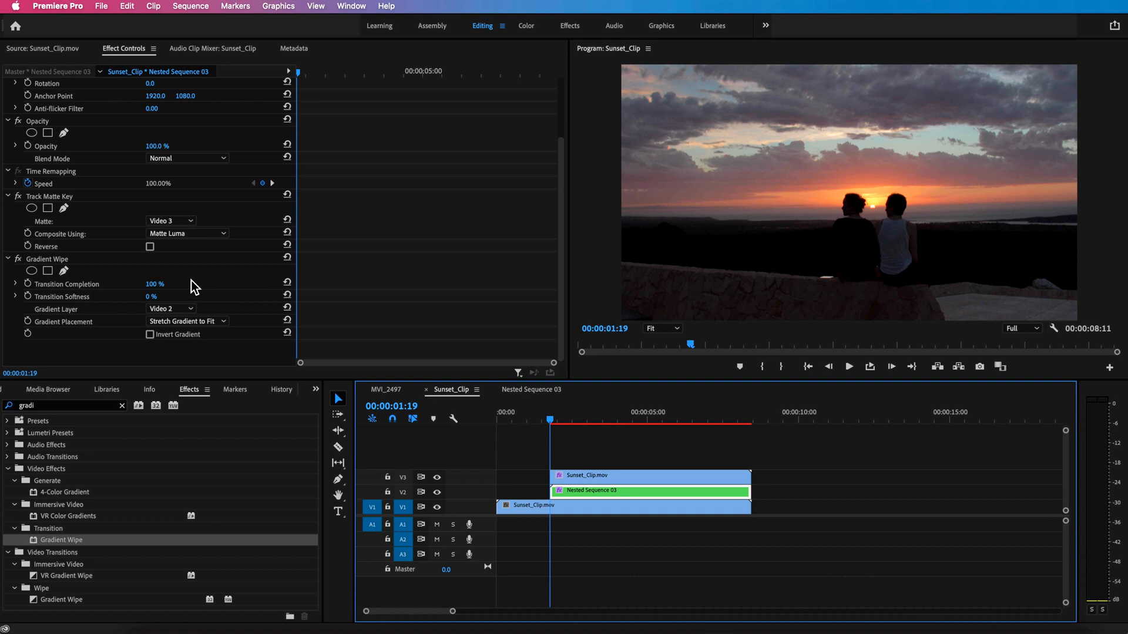
{"action": "left_click", "coordinate": [67, 284]}
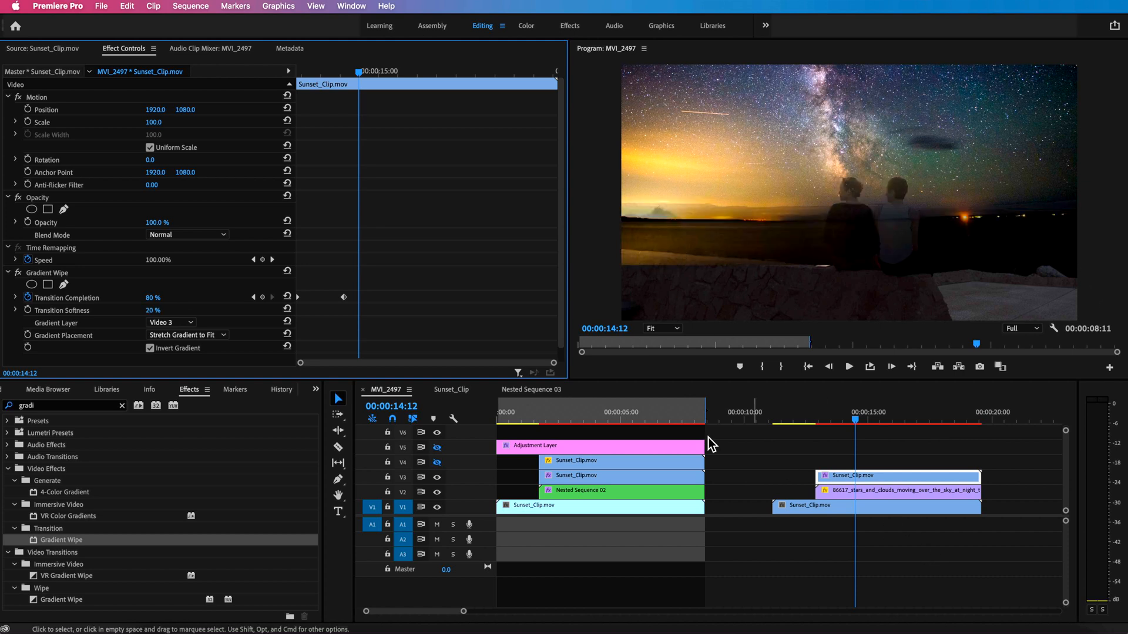
Switch to the Sunset_Clip sequence and select the V4 silhouette matte clip.
{"action": "left_click", "coordinate": [451, 388]}
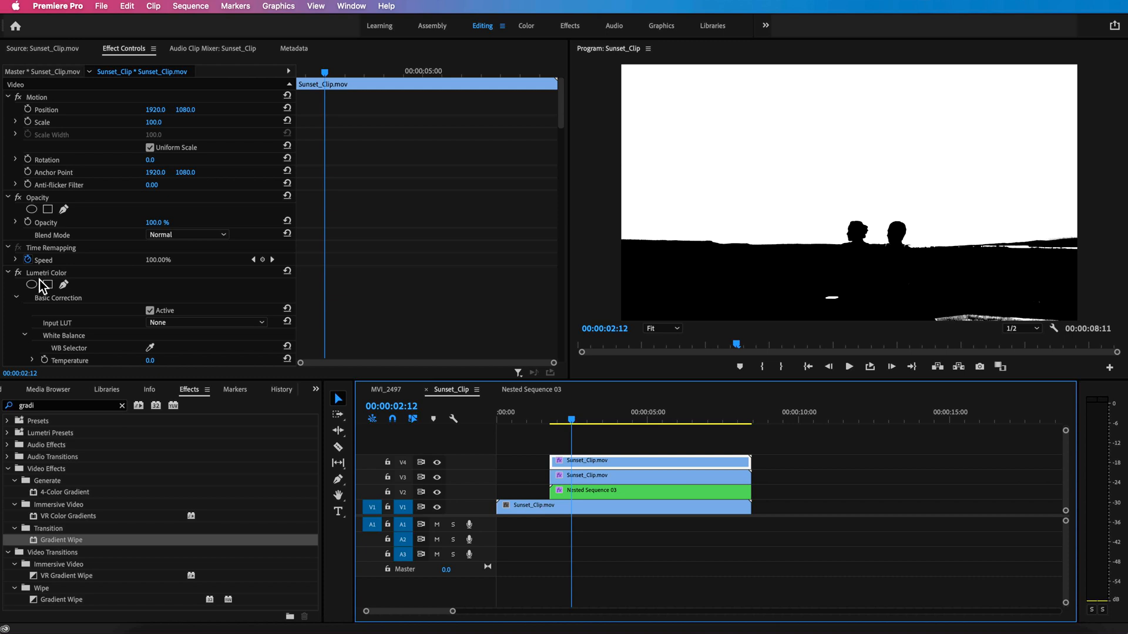
Draw an inverted polygon opacity mask on the V3 sunset clip with feather around 71–81.
{"action": "left_click", "coordinate": [7, 272]}
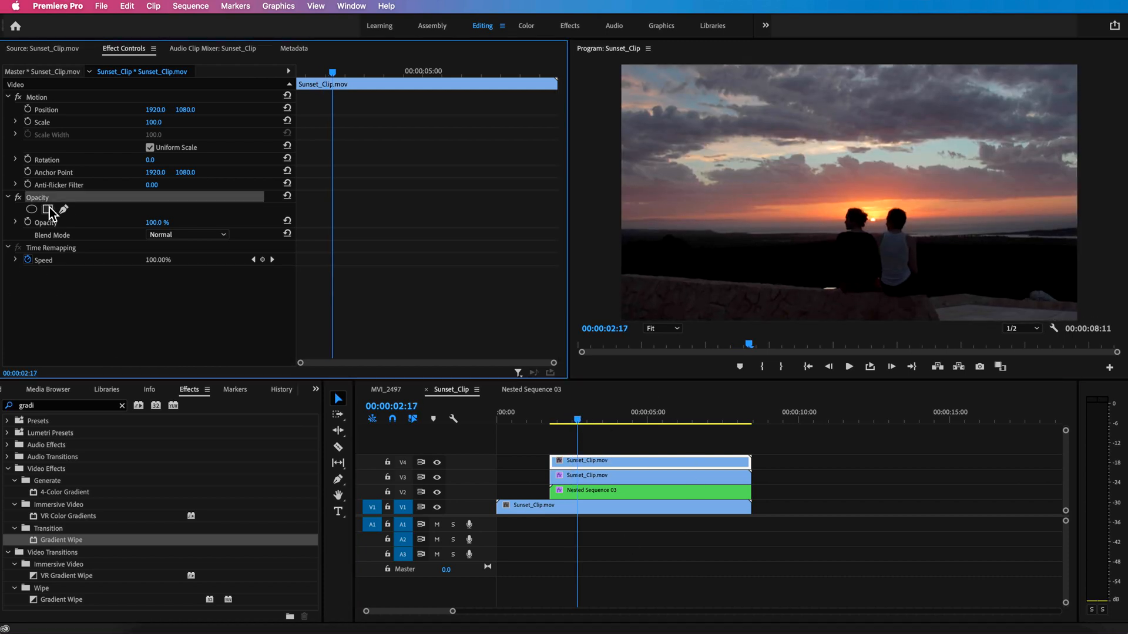
{"action": "left_click", "coordinate": [64, 209]}
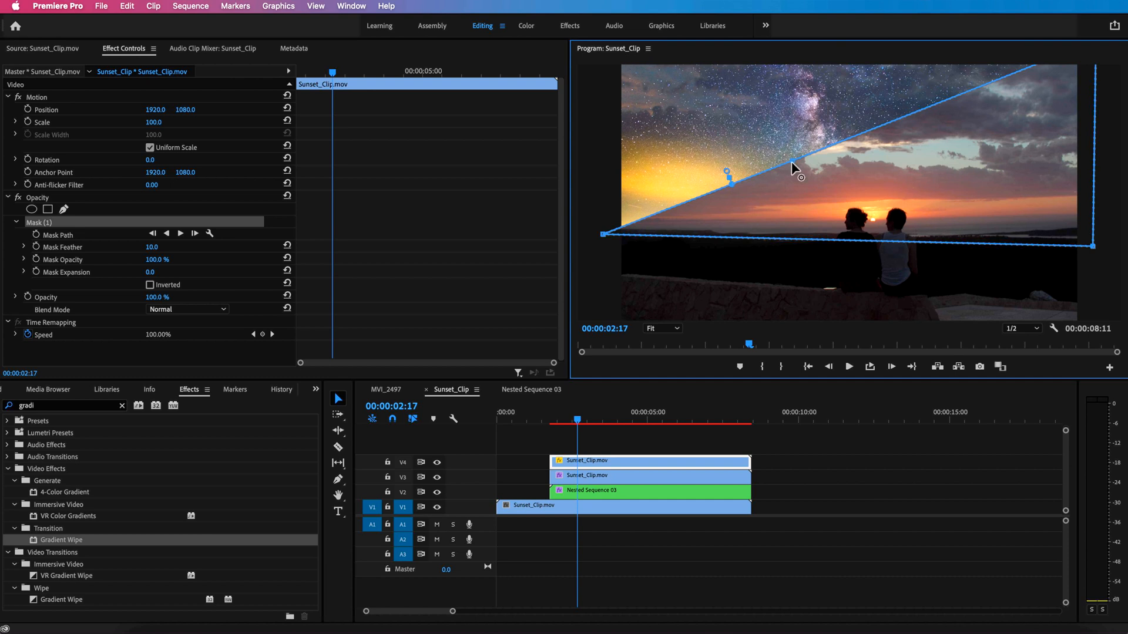
{"action": "left_click", "coordinate": [151, 284]}
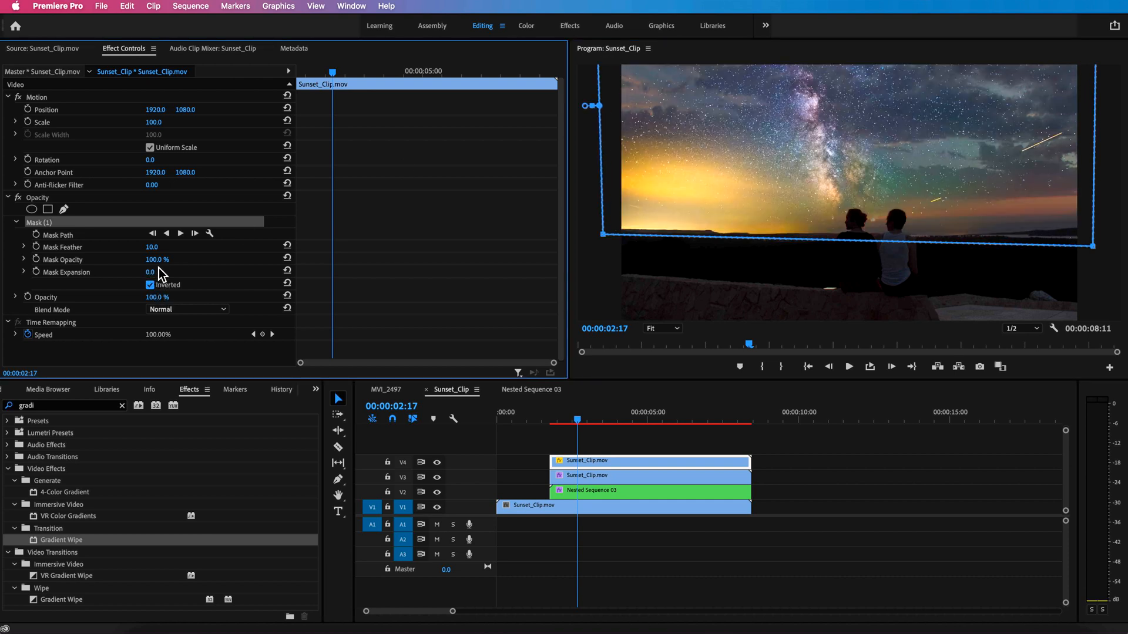
{"action": "left_click_drag", "start_coordinate": [151, 247], "coordinate": [201, 247]}
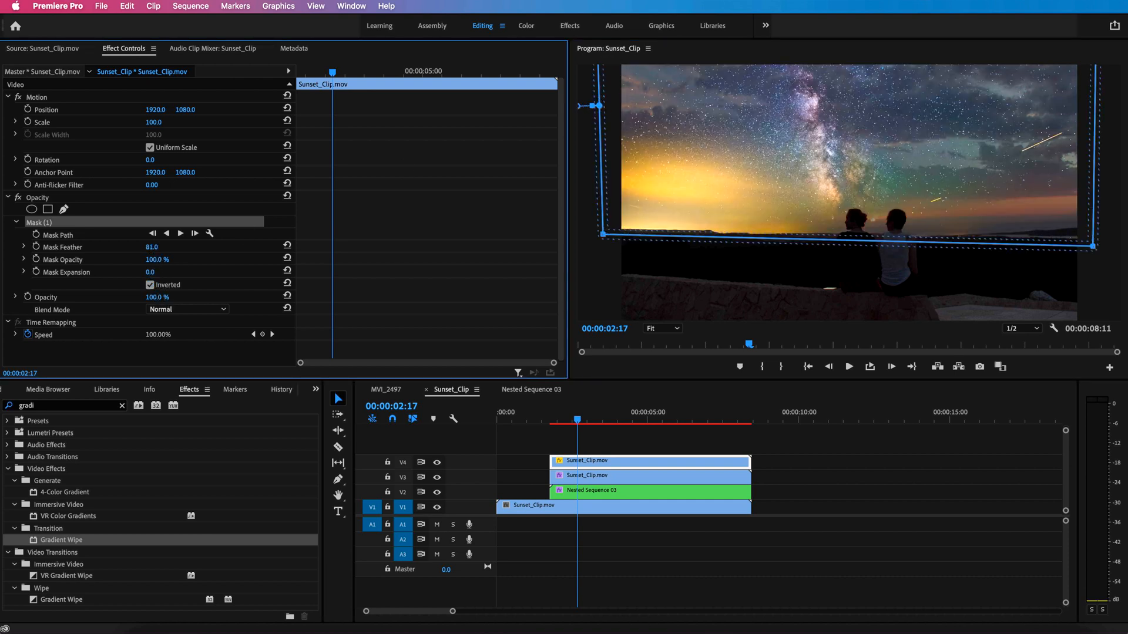
Preview the masked composite and review the mask outline on the sunset clip.
{"action": "left_click", "coordinate": [581, 422]}
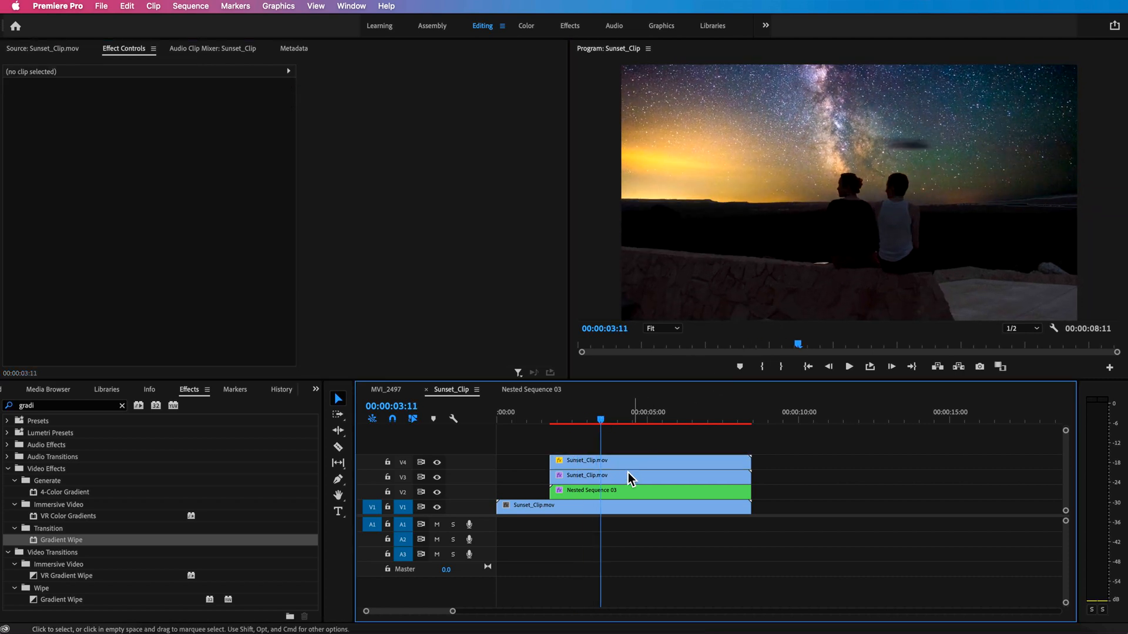
{"action": "left_click", "coordinate": [648, 460]}
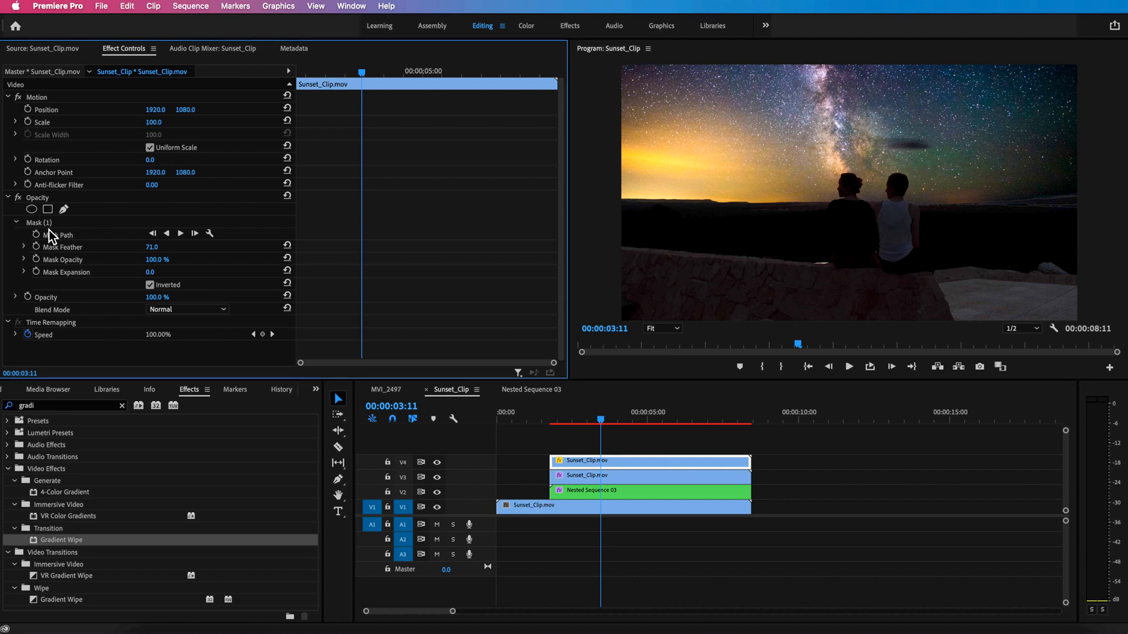
{"action": "left_click", "coordinate": [552, 419]}
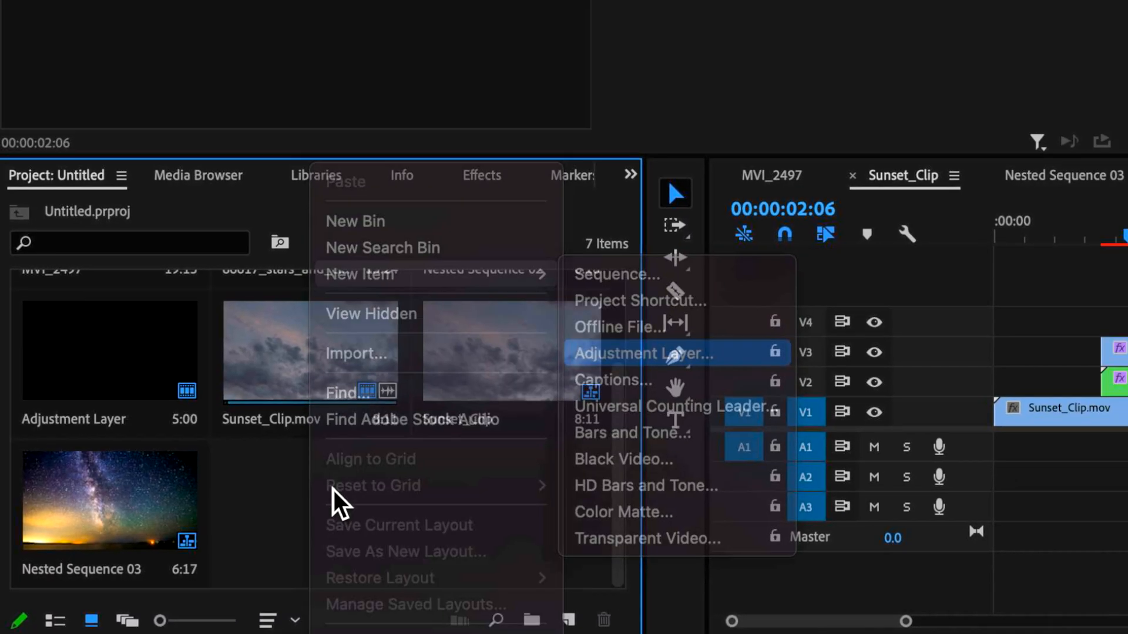
Create an adjustment layer on V4 and grade it with the SL BLUE MOON Lumetri look.
{"action": "left_click", "coordinate": [640, 354]}
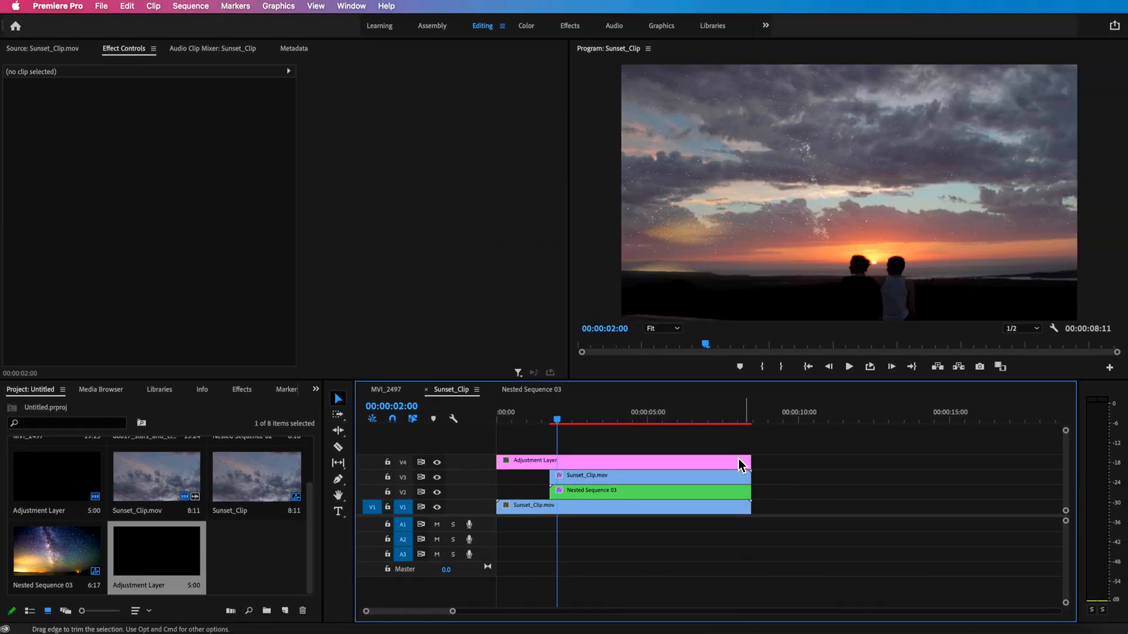
{"action": "left_click", "coordinate": [527, 25]}
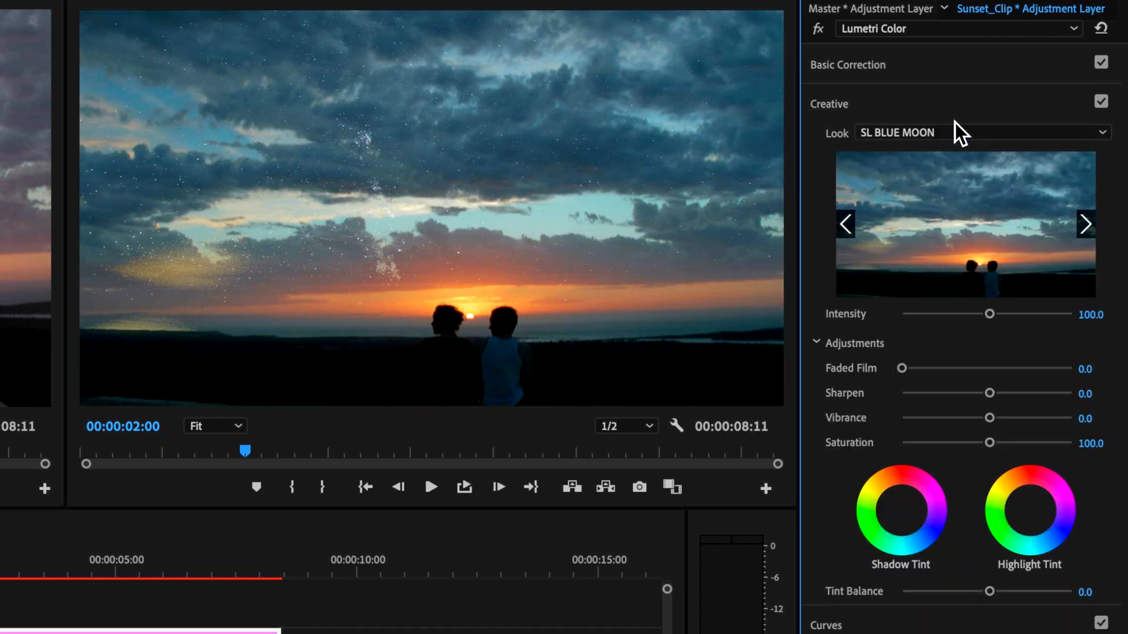
{"action": "left_click", "coordinate": [1085, 223]}
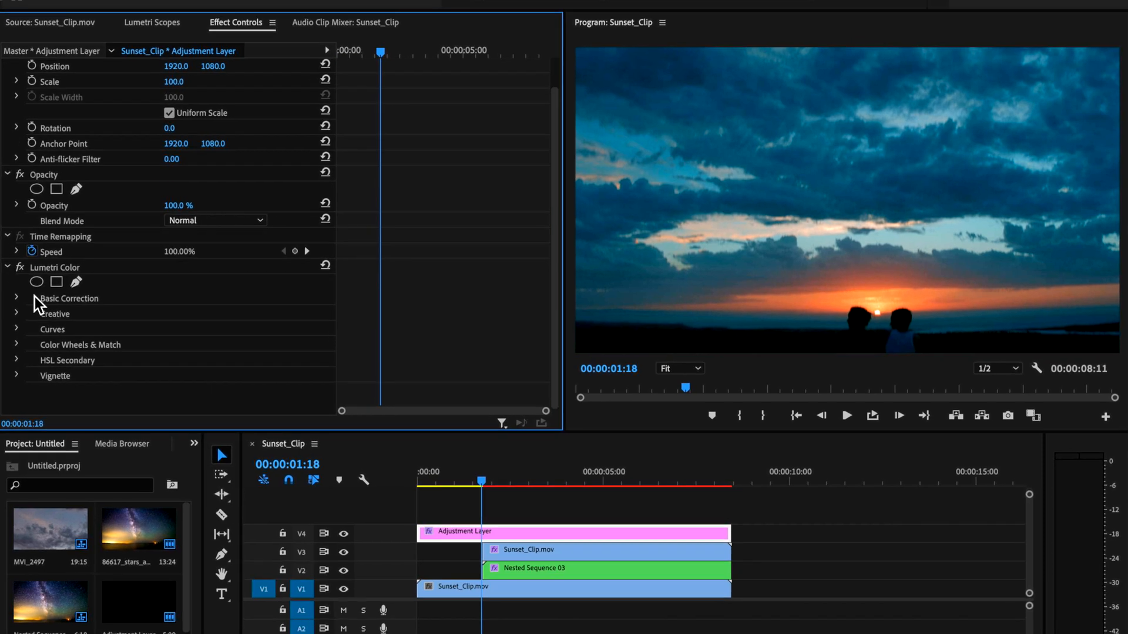
Keyframe Temperature and Contrast in Basic Correction, reaching Temperature 93 at 3:00.
{"action": "left_click", "coordinate": [16, 297]}
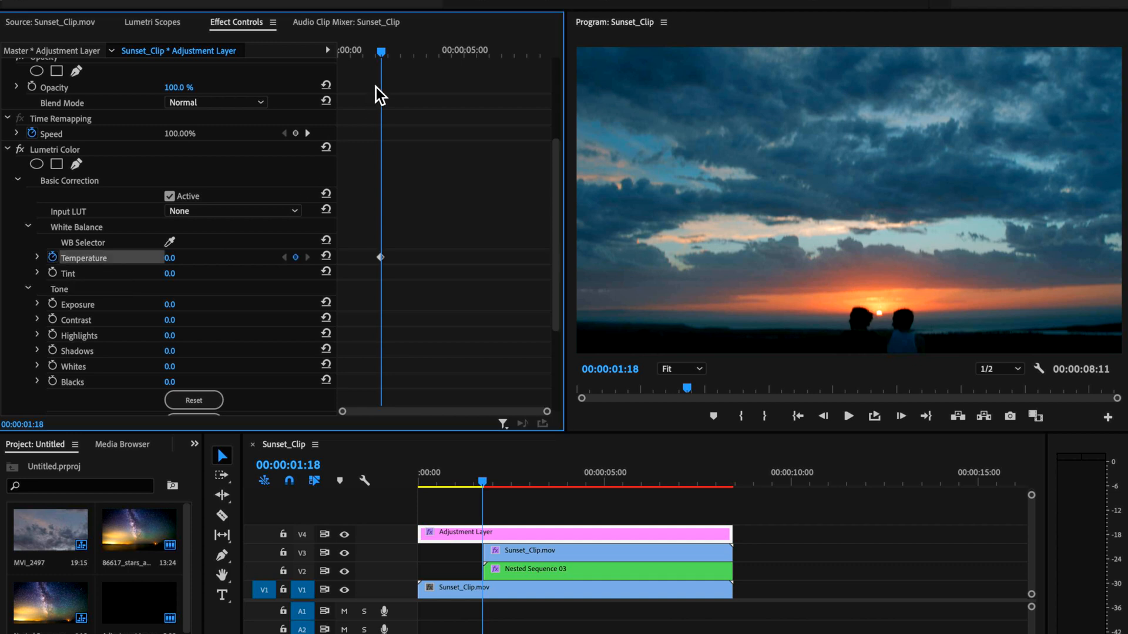
{"action": "left_click_drag", "start_coordinate": [169, 257], "coordinate": [181, 257]}
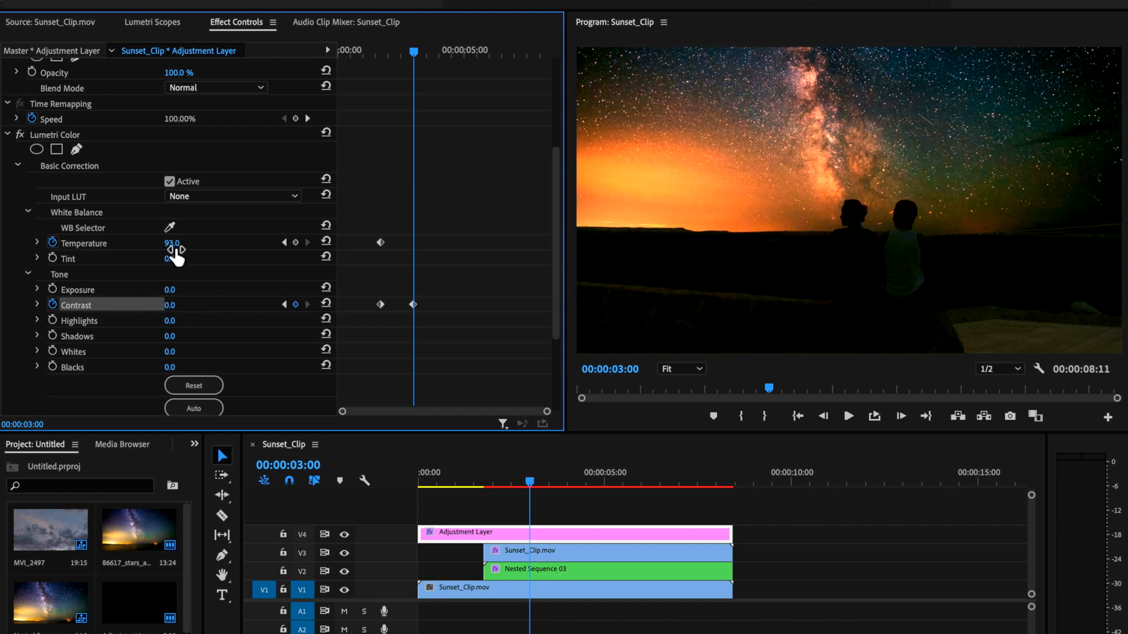
{"action": "left_click_drag", "start_coordinate": [173, 242], "coordinate": [129, 242]}
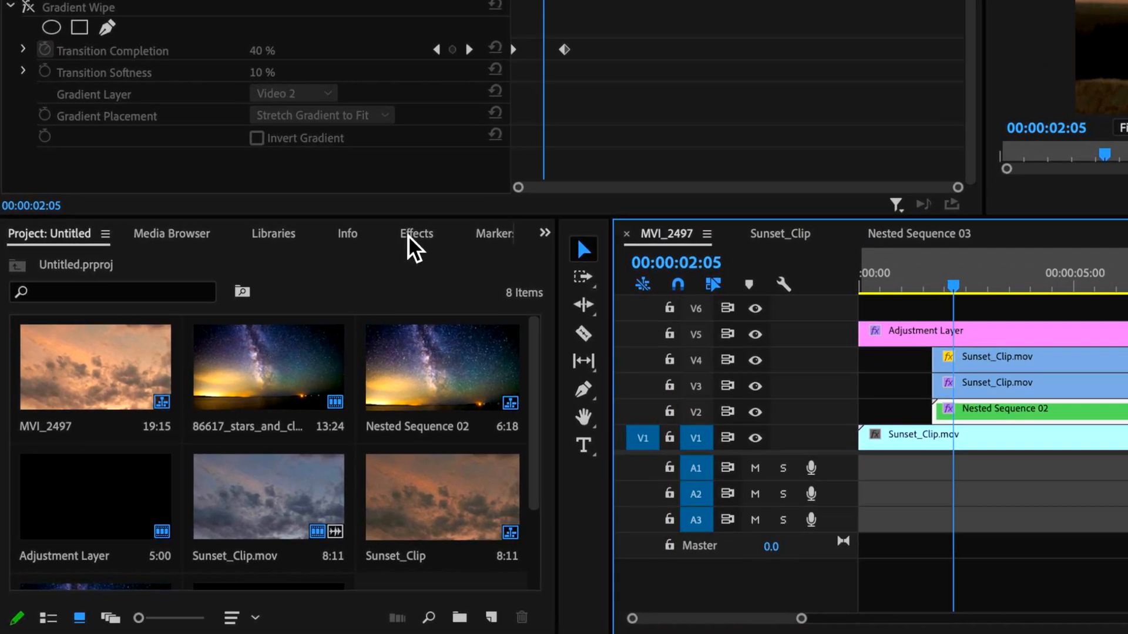
Drop a Cross Dissolve onto the start of Nested Sequence 02 and browse the Iris transitions.
{"action": "left_click", "coordinate": [416, 233]}
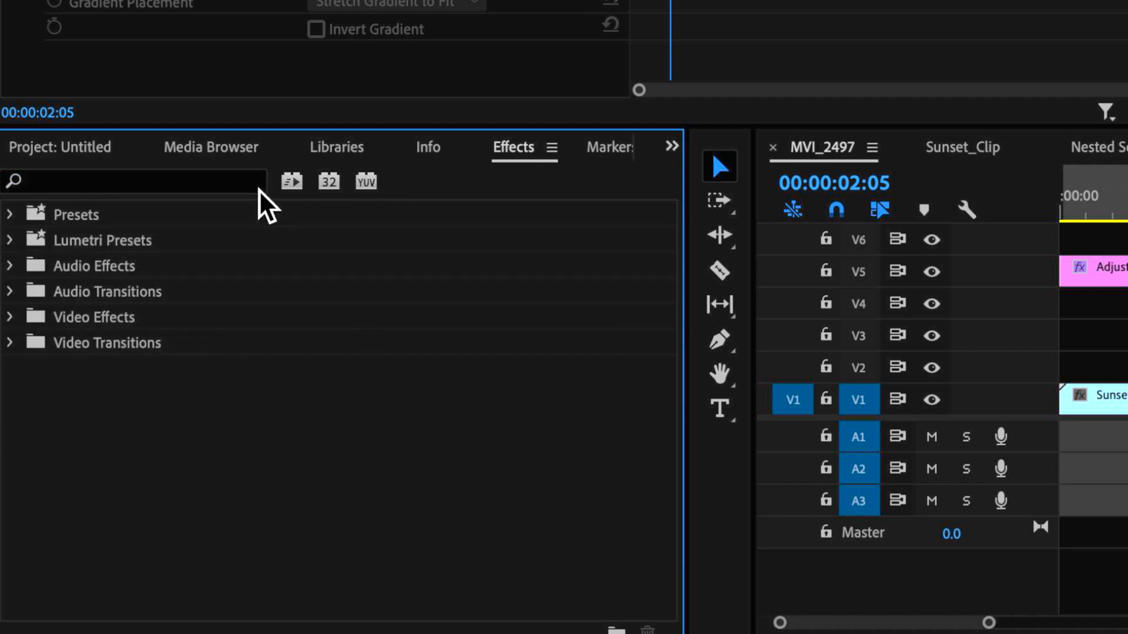
{"action": "left_click", "coordinate": [11, 342]}
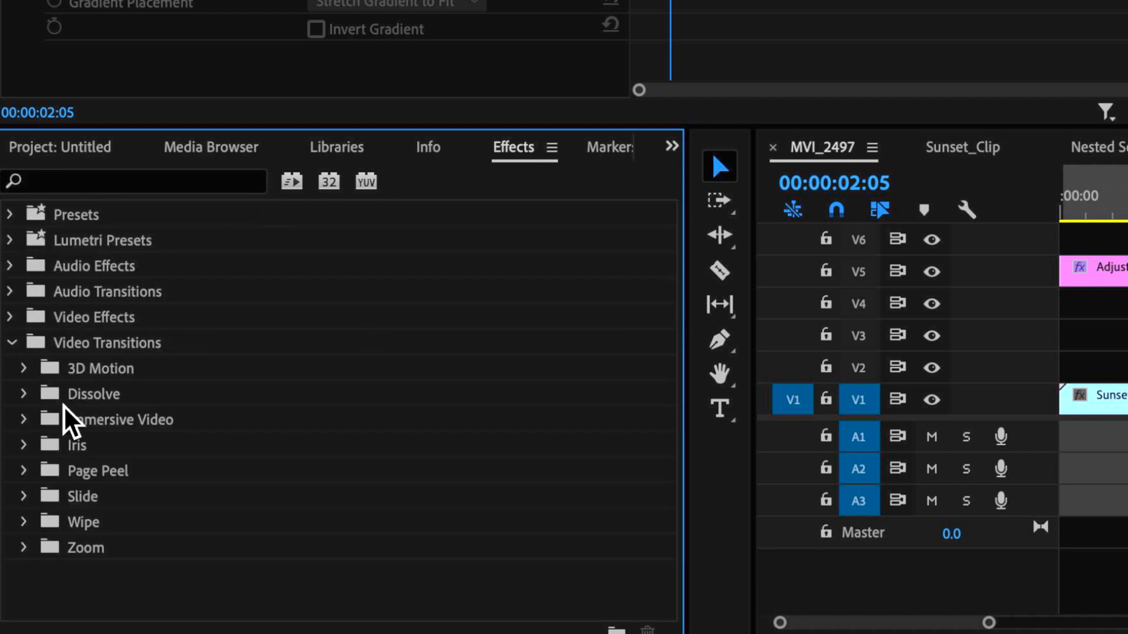
{"action": "mouse_move", "coordinate": [65, 457]}
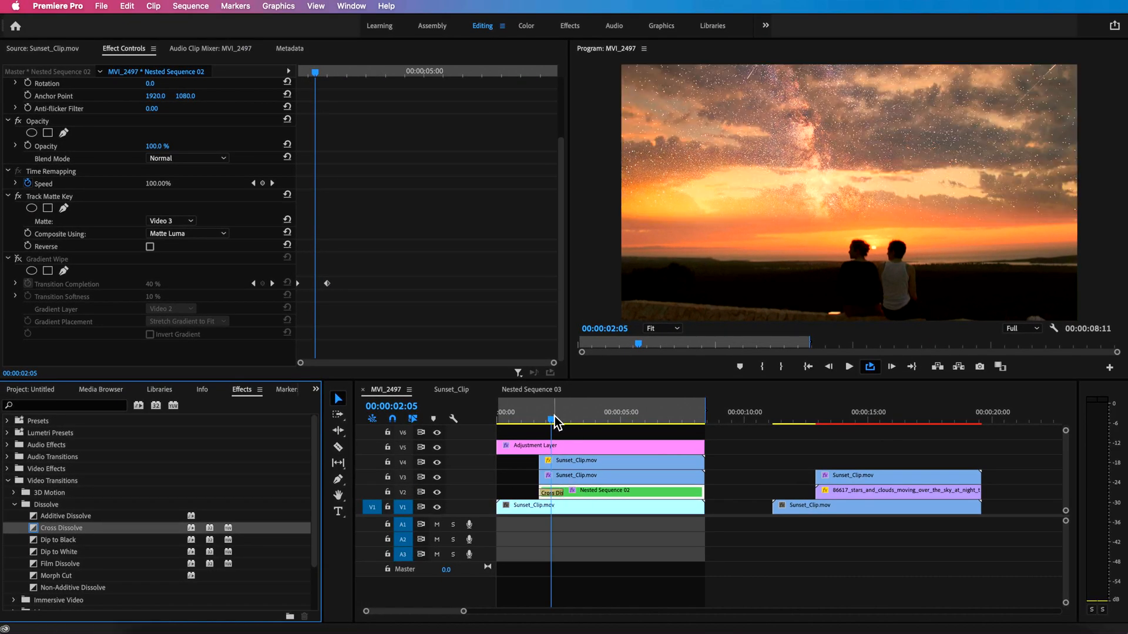
{"action": "left_click", "coordinate": [556, 422]}
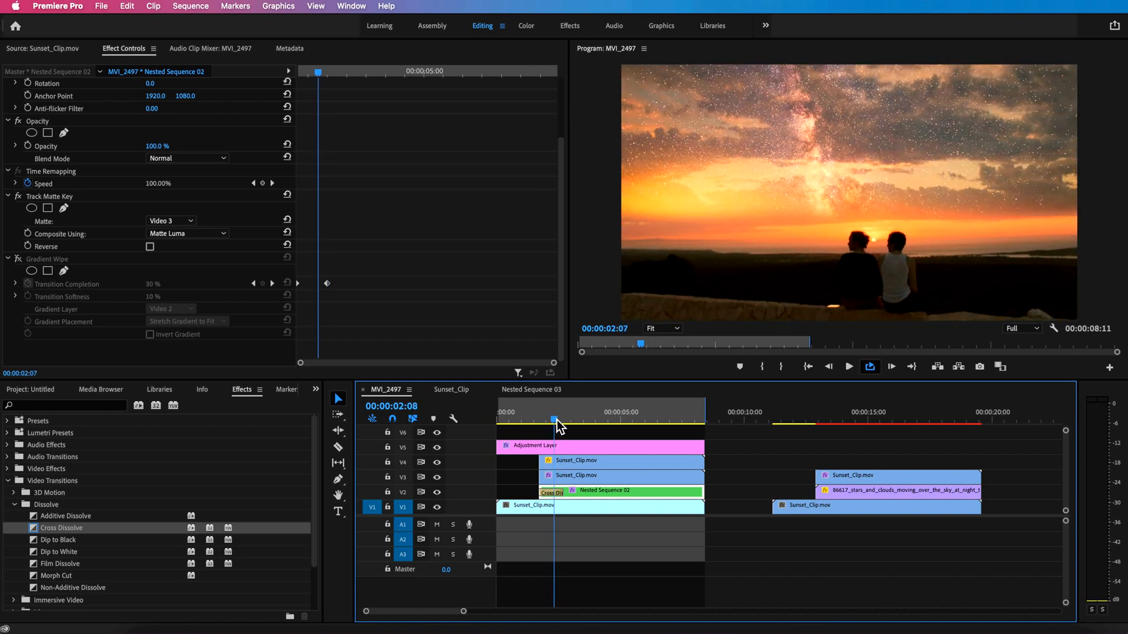
{"action": "scroll", "scroll_direction": "down", "scroll_amount": 3}
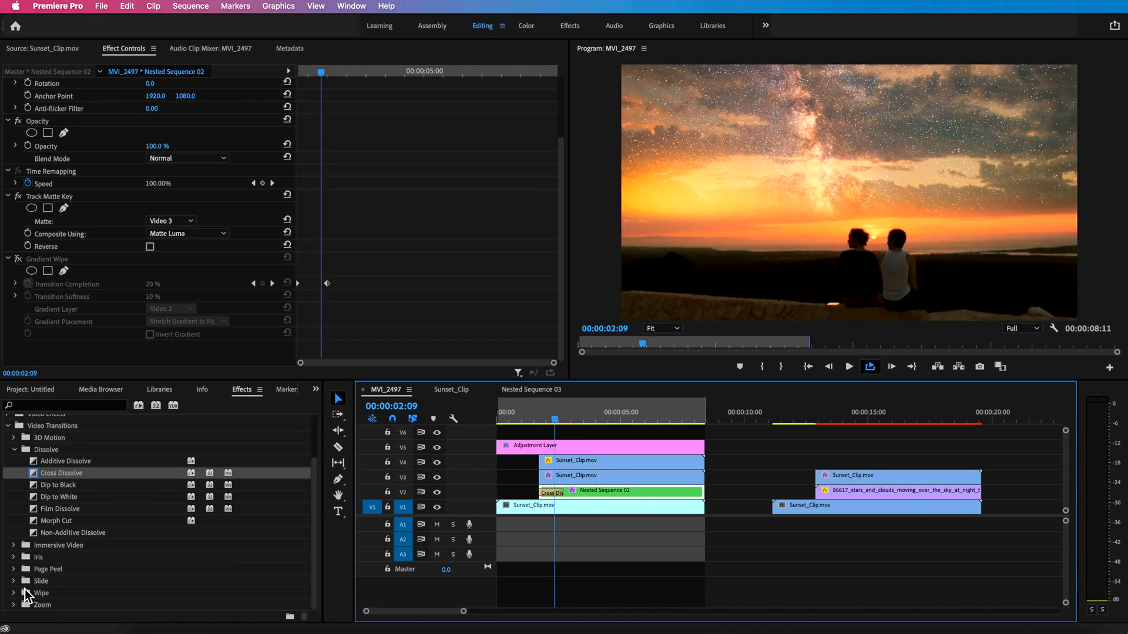
{"action": "left_click", "coordinate": [14, 557]}
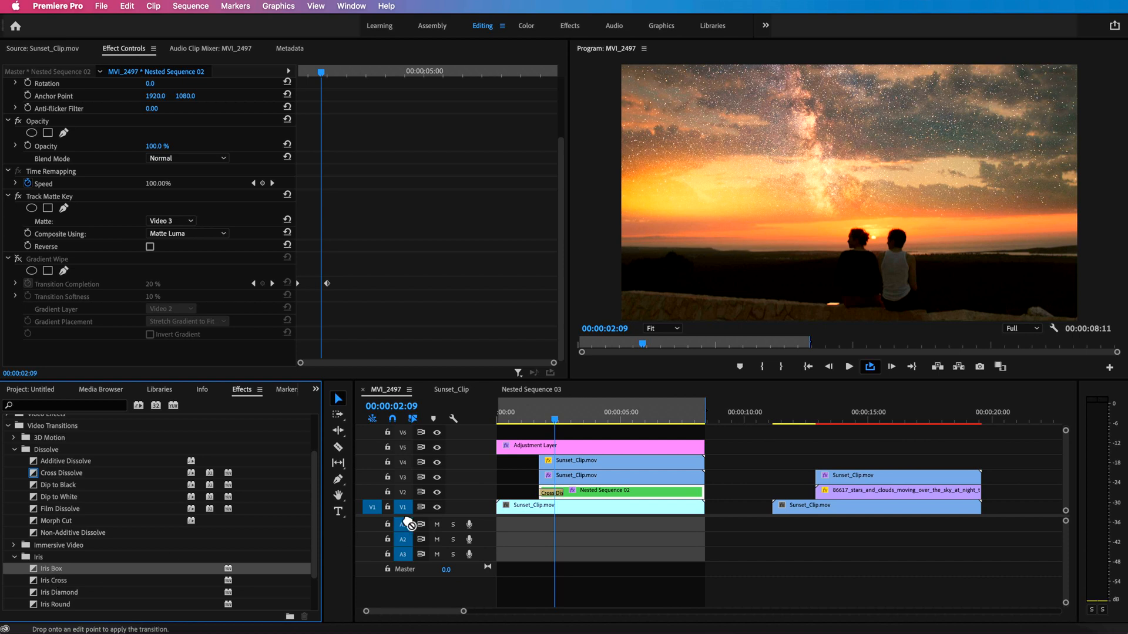